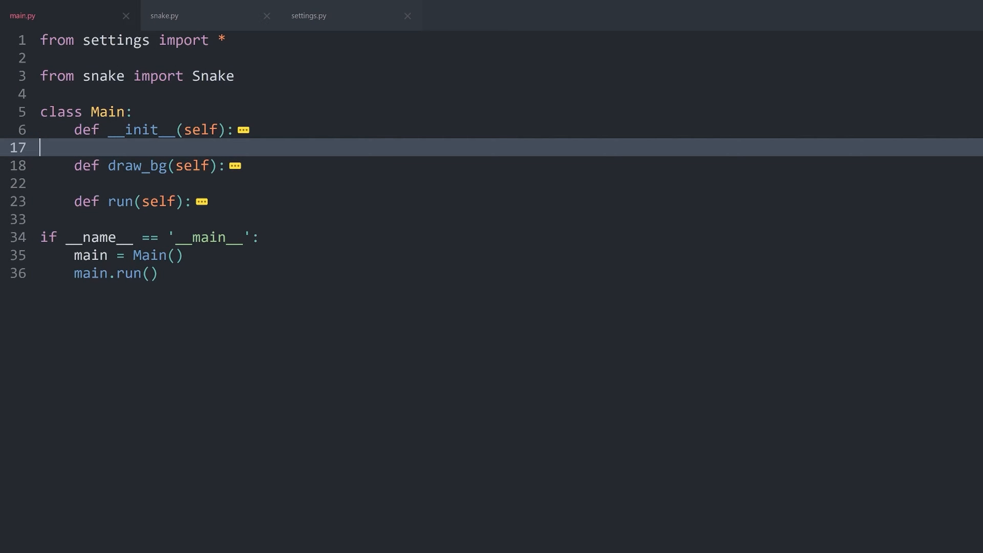
- Create a new file and name it apple.py in the Save As dialog
key(ctrl+n)
text(apple)
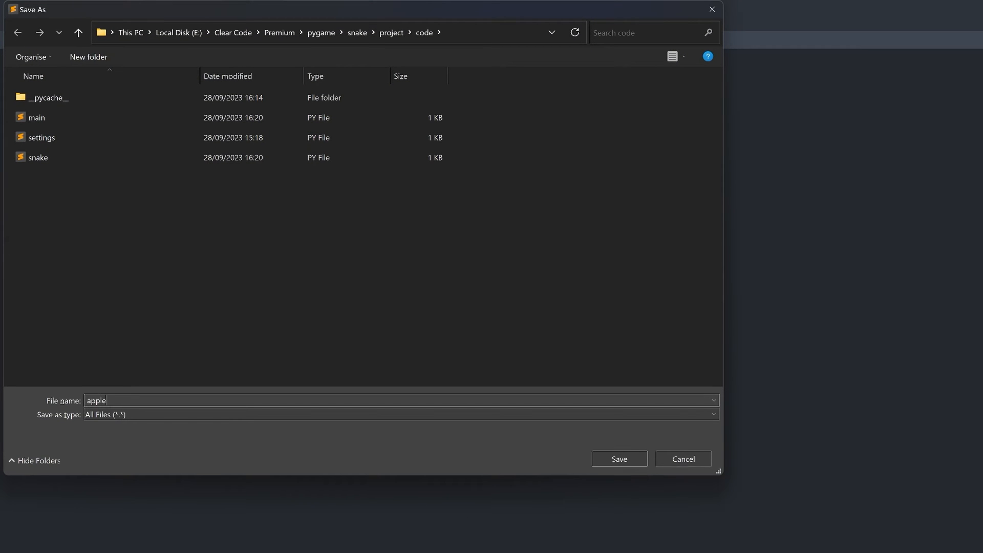
text(.py)
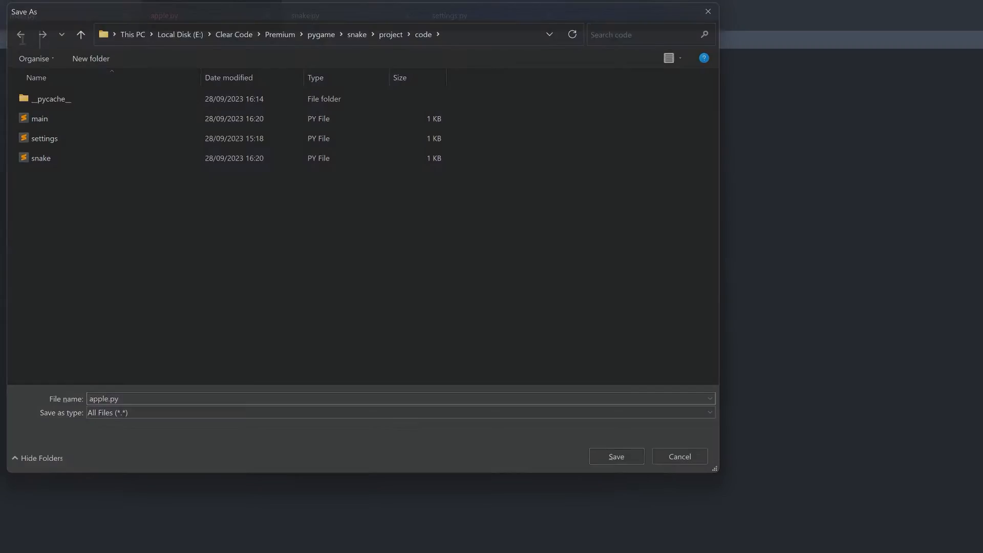
- Save apple.py, add 'from settings import *' and declare class Apple
click(615, 456)
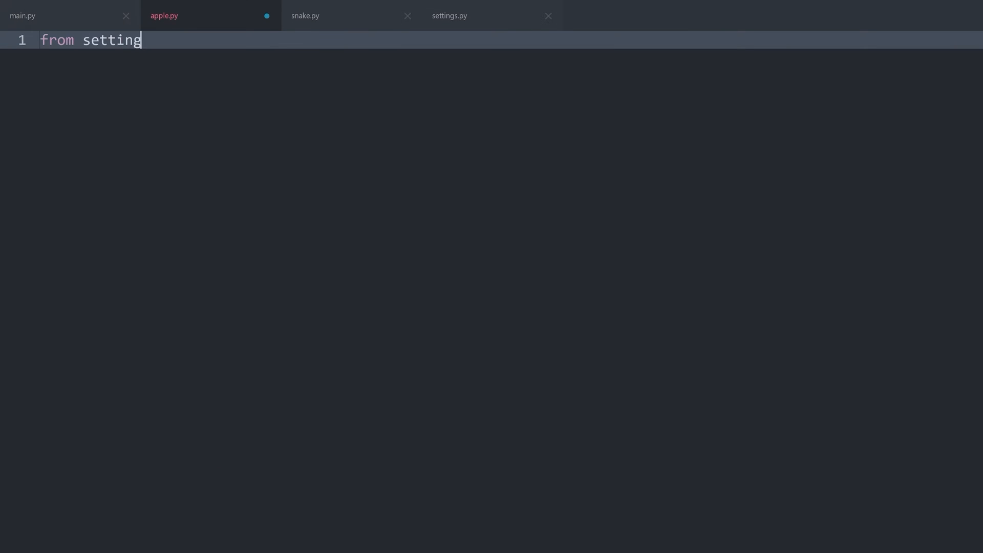
text(s import *)
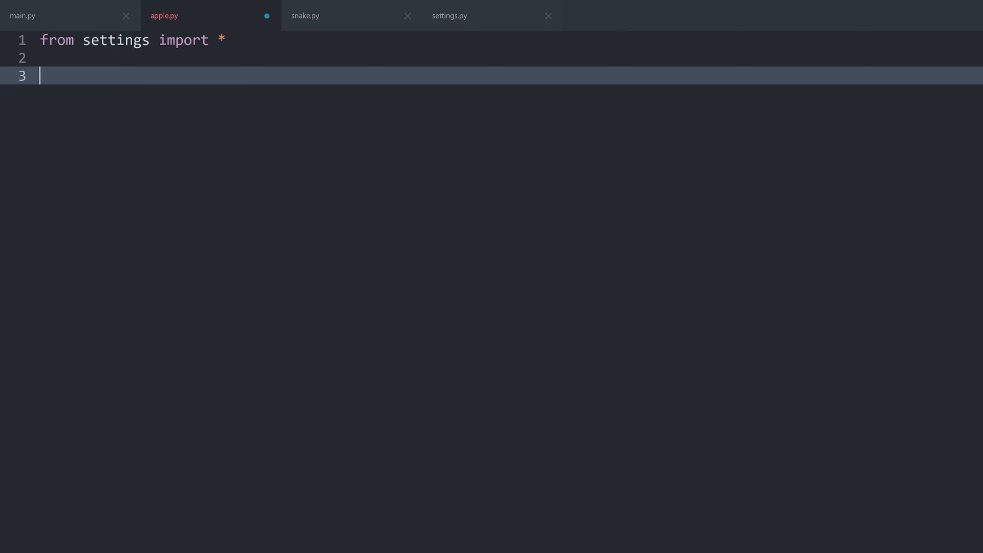
text(class Apple)
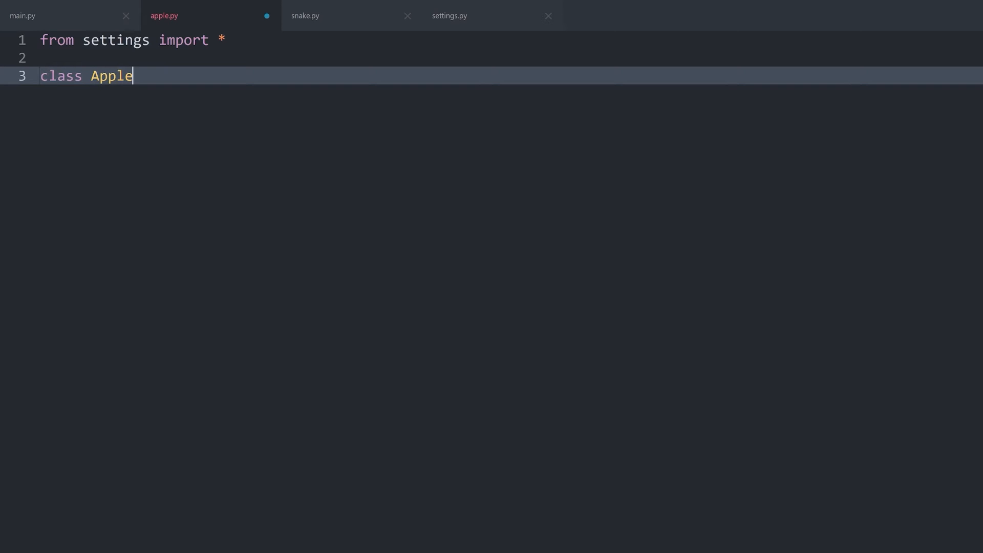
text(:)
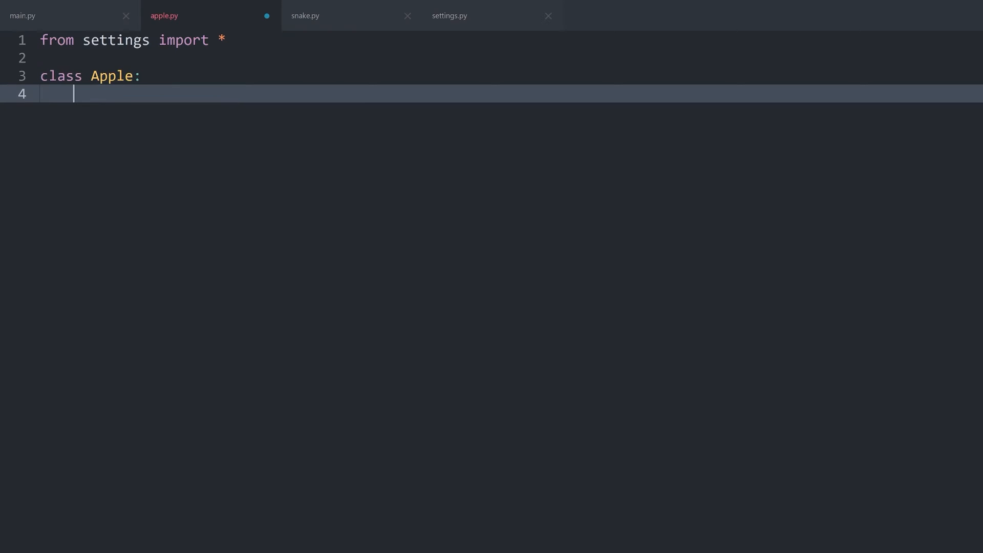
- Write __init__ setting self.pos = pygame.Vector2(5,8)
text(def __init__()
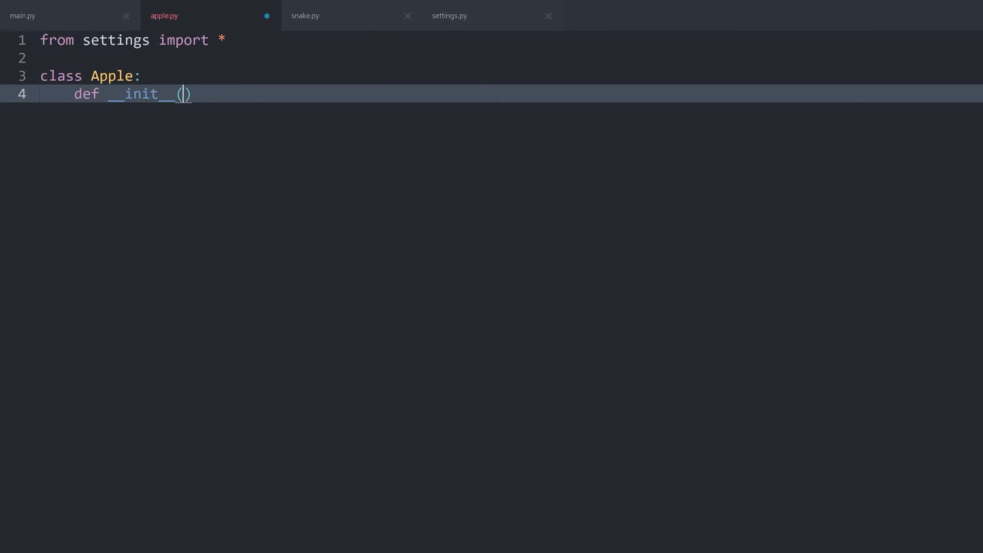
text(self)
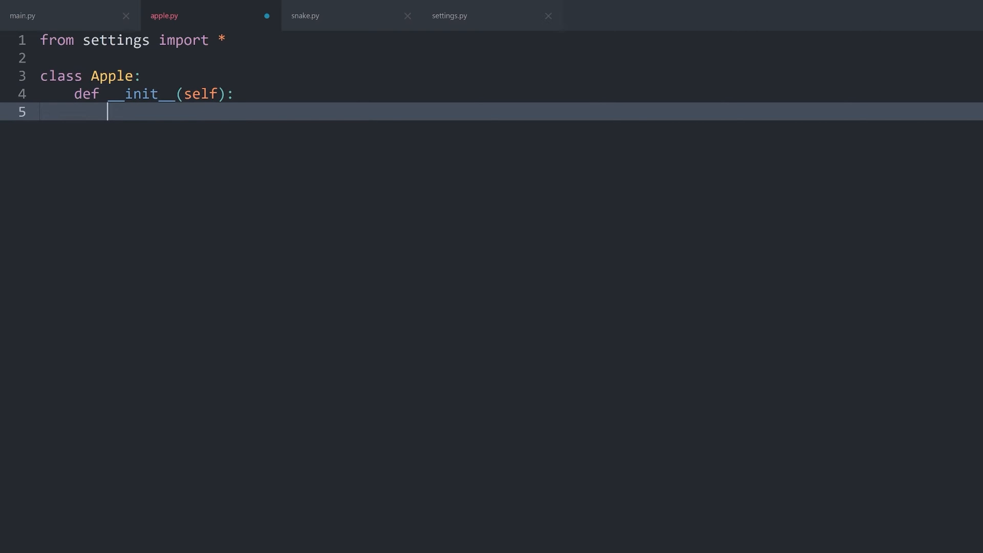
text(self.po)
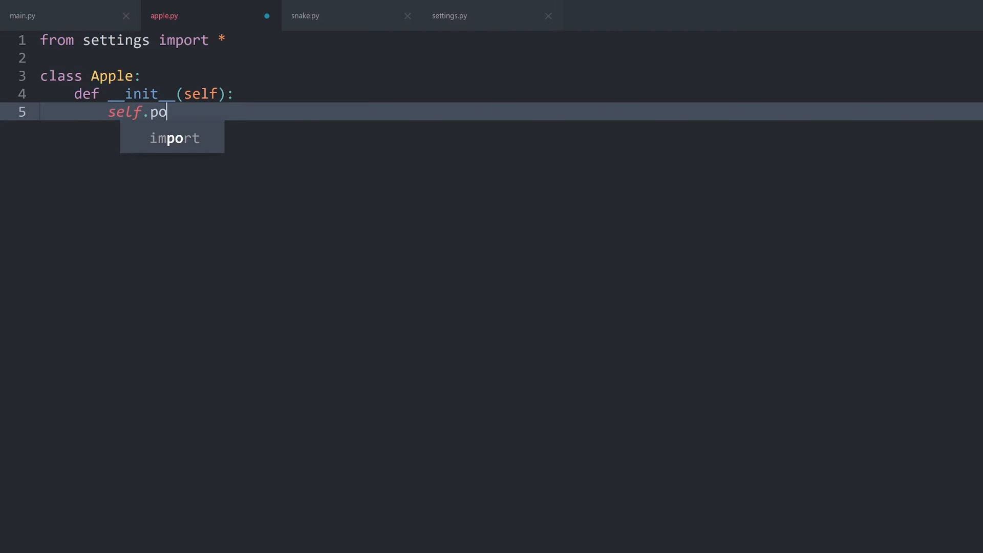
text(s = py)
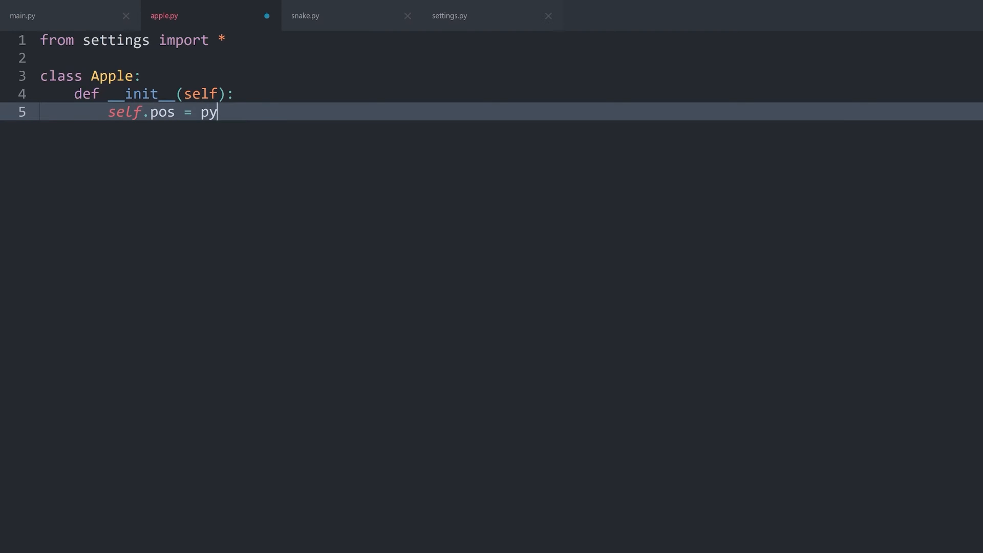
text(game.Vector2)
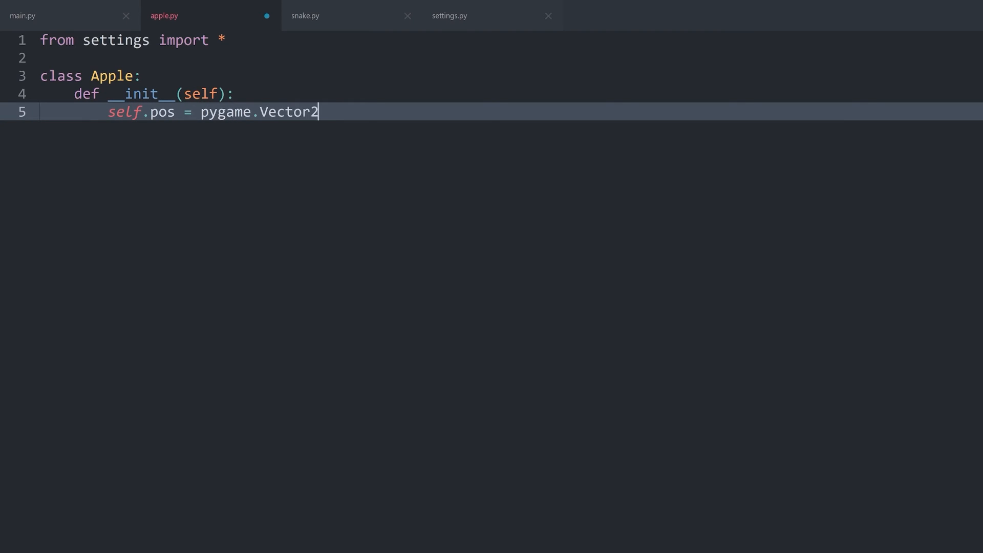
text(())
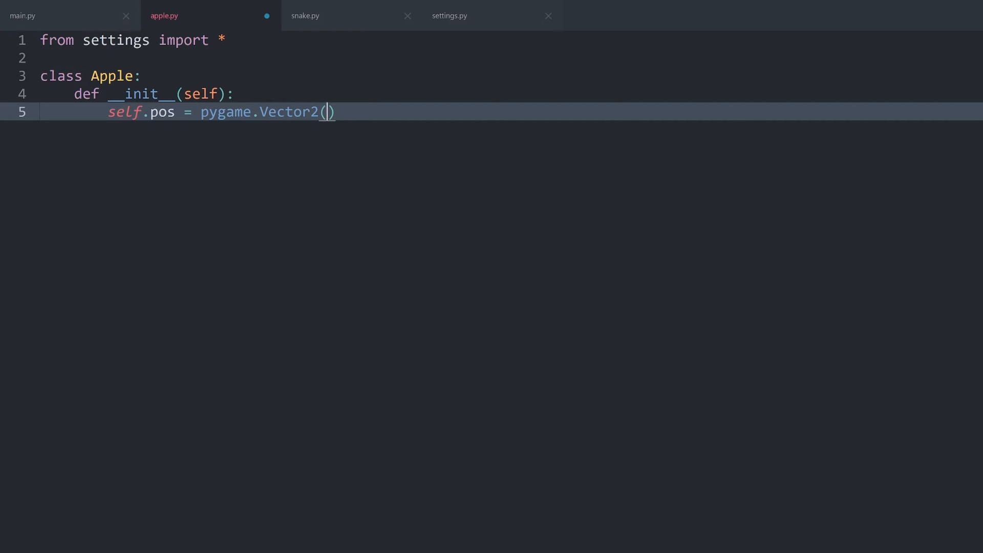
text(5,8)
text(self.display_surface = pygame.display.get_surface())
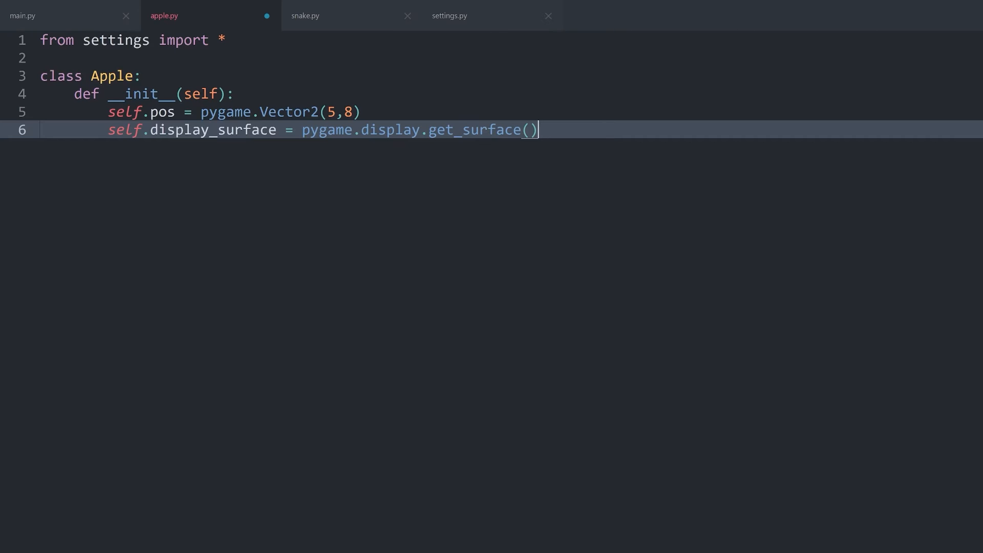
- Add a draw method calling pygame.draw.rect on self.display_surface in 'blue'
key(enter)
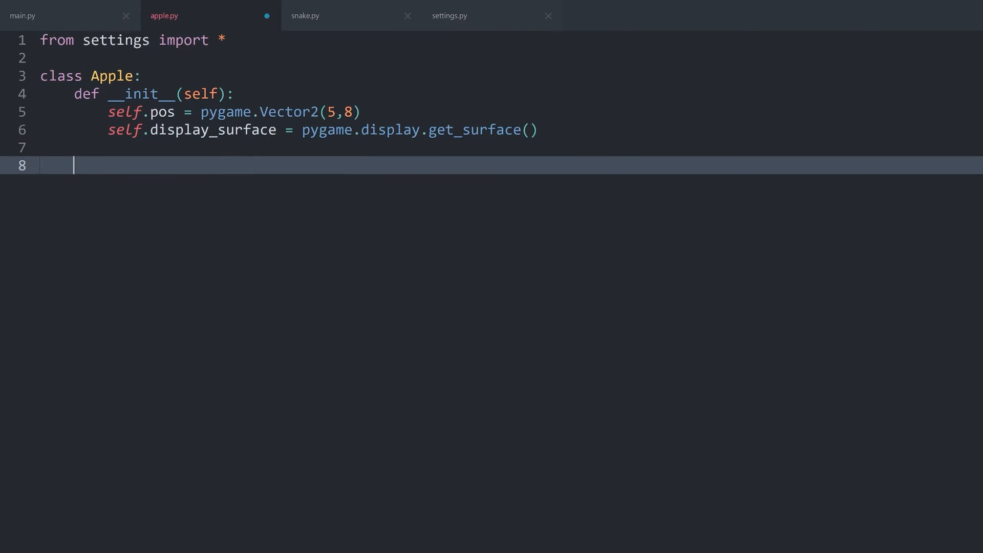
text(def draw)
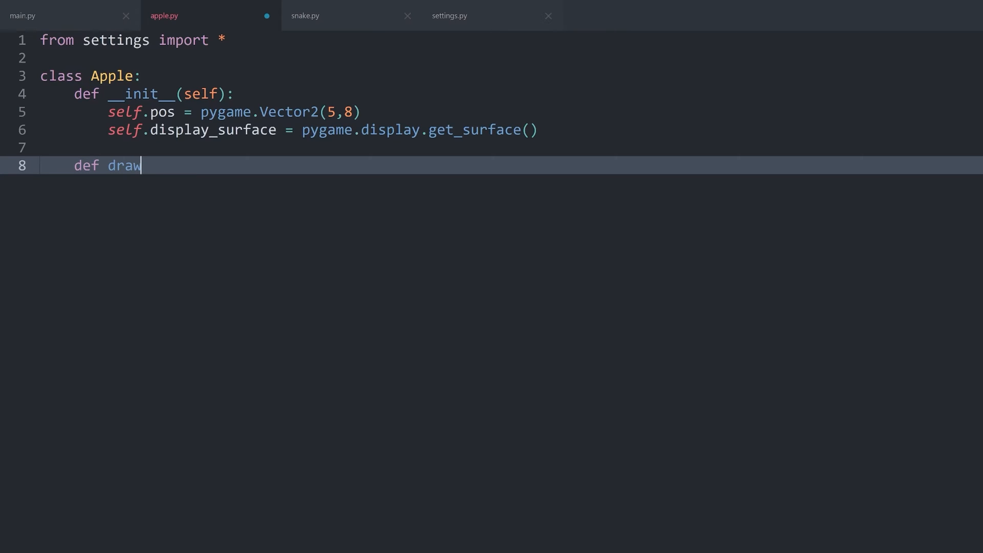
text((self):)
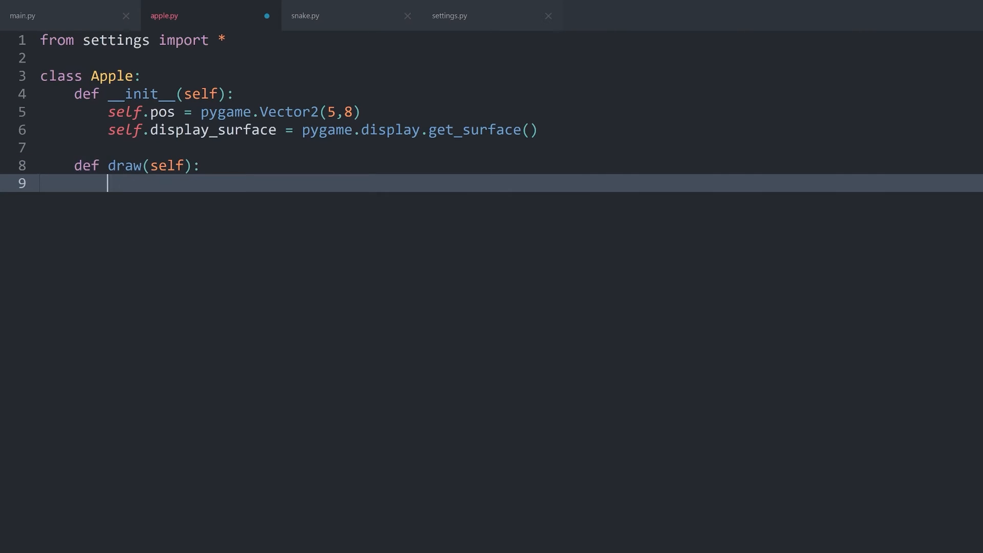
text(pygame.draw)
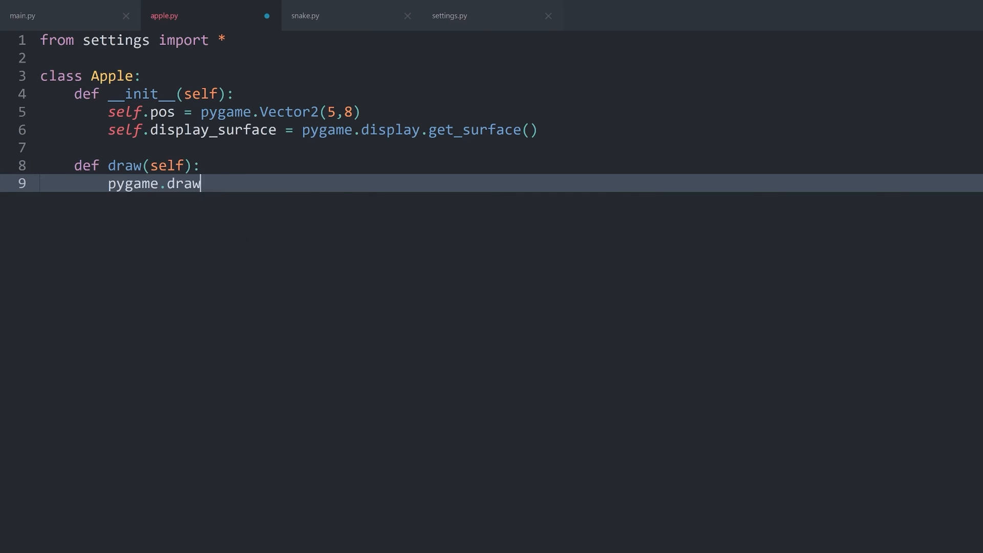
text(.rect())
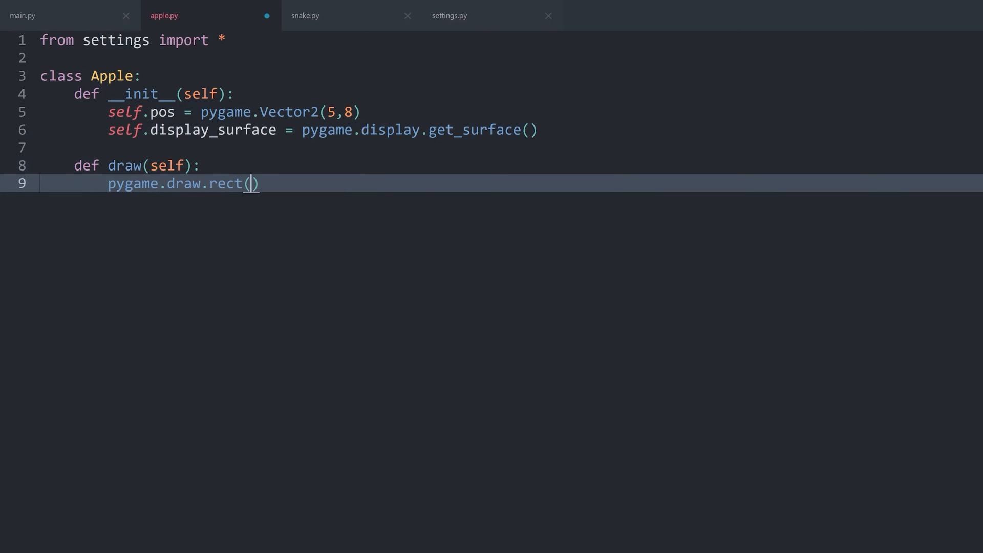
text(self.display_surface)
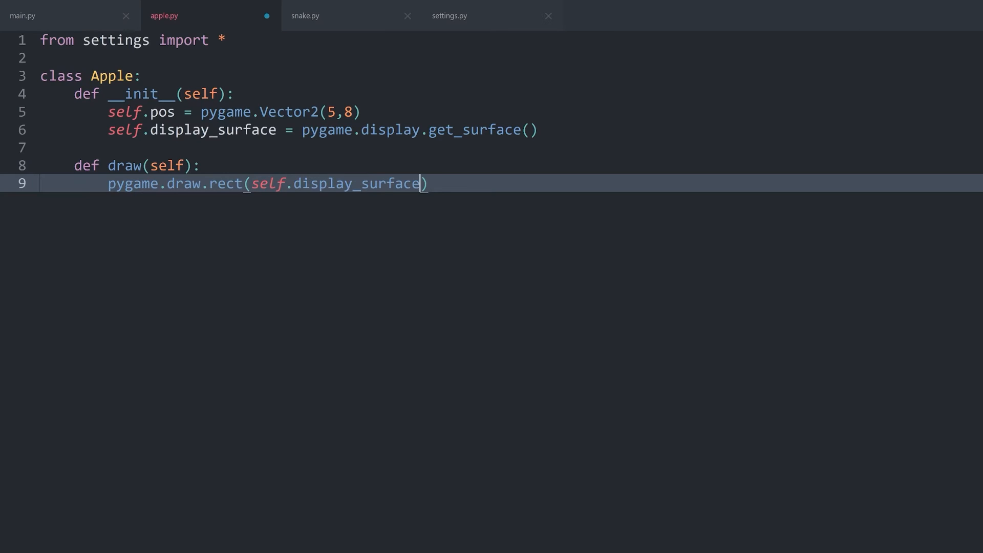
text(, '')
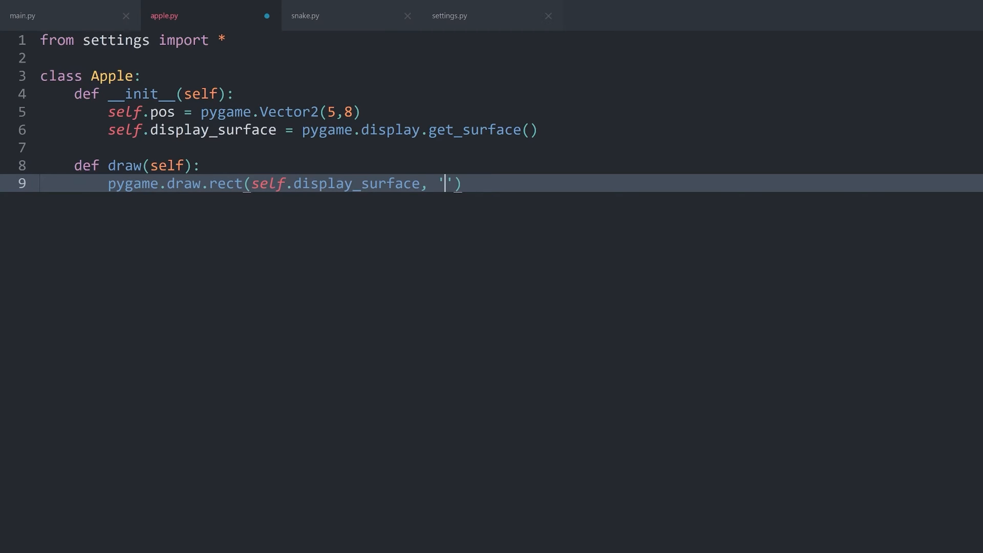
text(blue',)
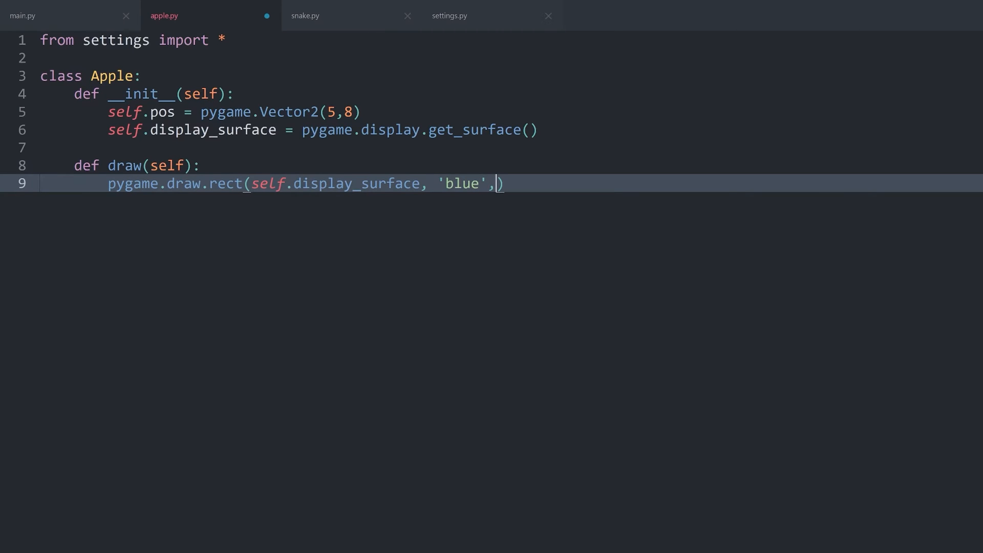
- Pass pygame.Rect(self.pos.x * CELL_SIZE, t, w, h) as the rectangle argument
text(pygam)
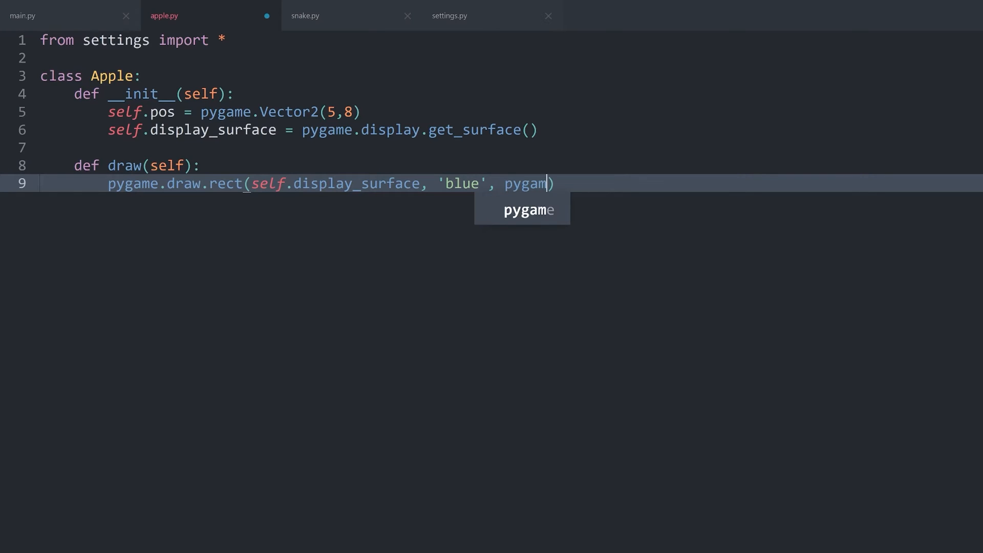
text(.Rect())
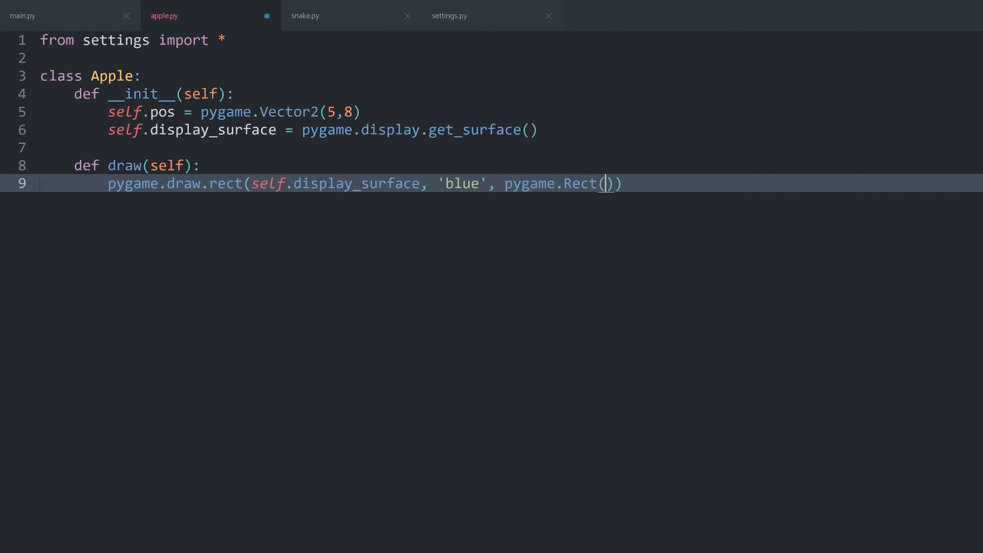
text(1,t,w)
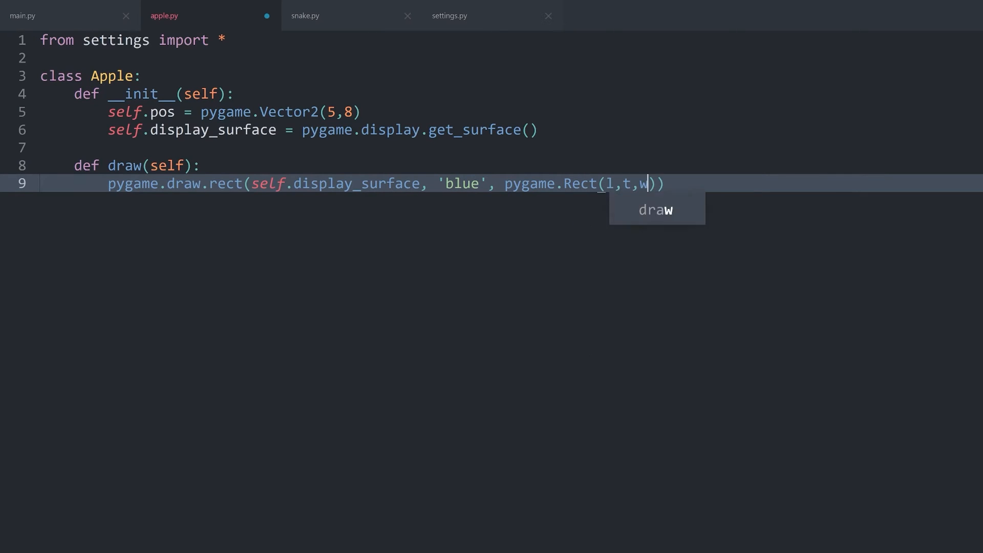
text(h)
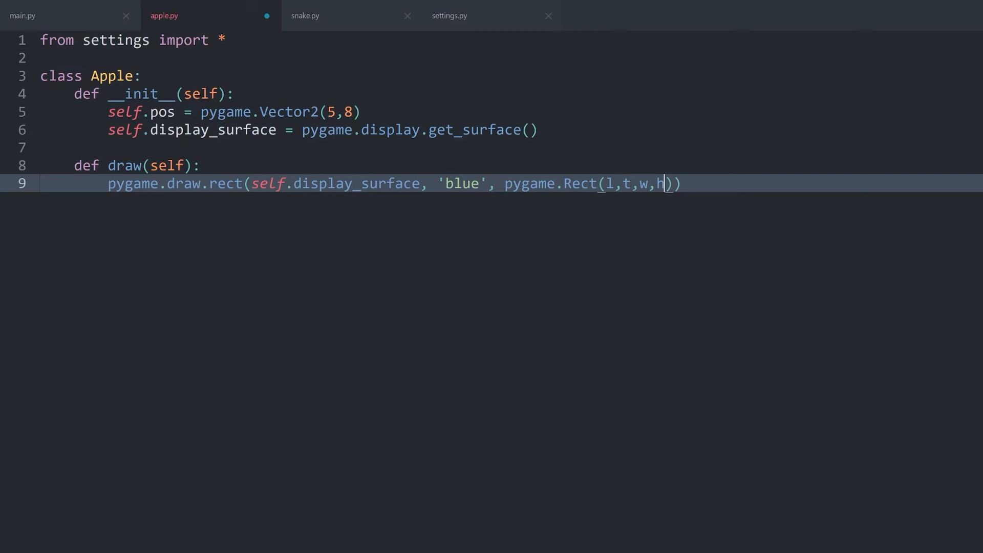
key(Backspace)
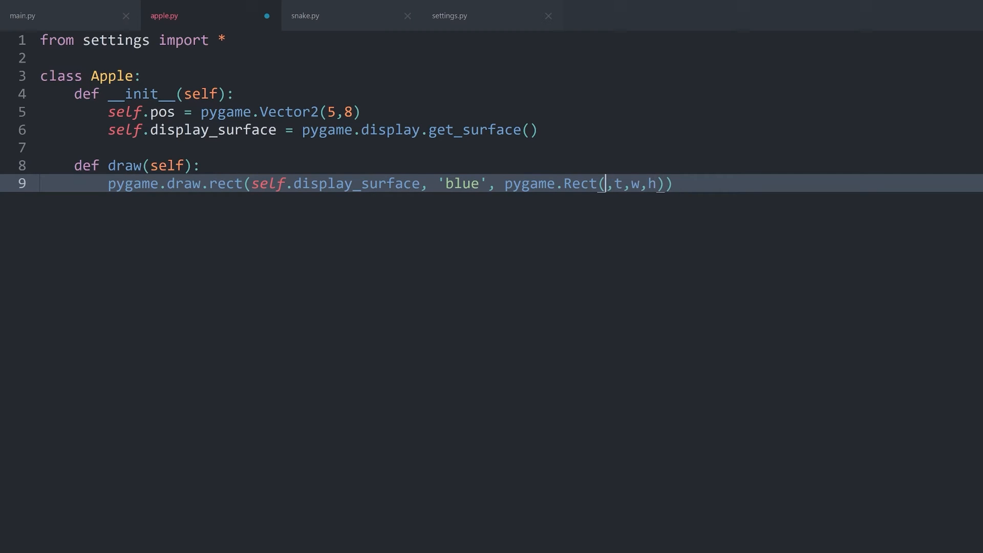
text(self.pos.x)
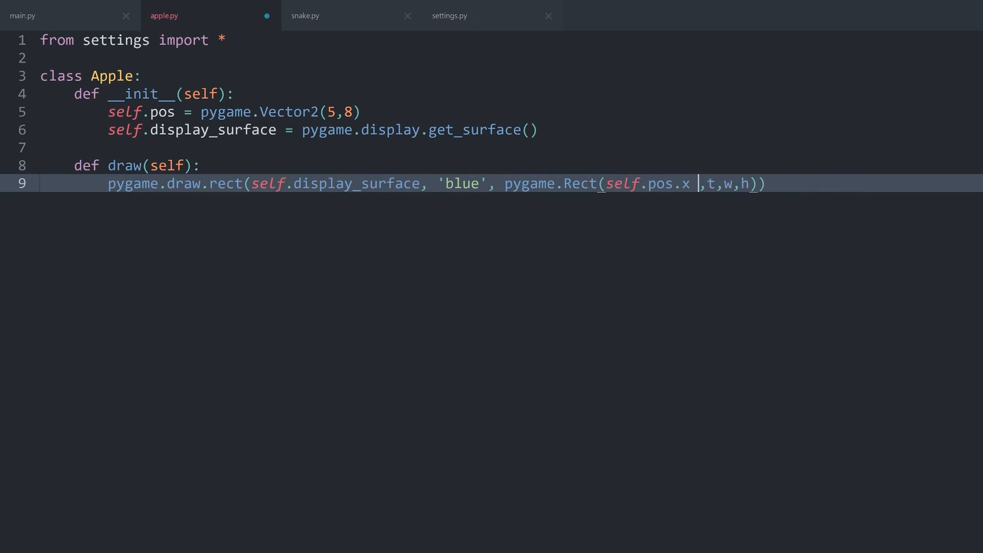
text(* CELL_)
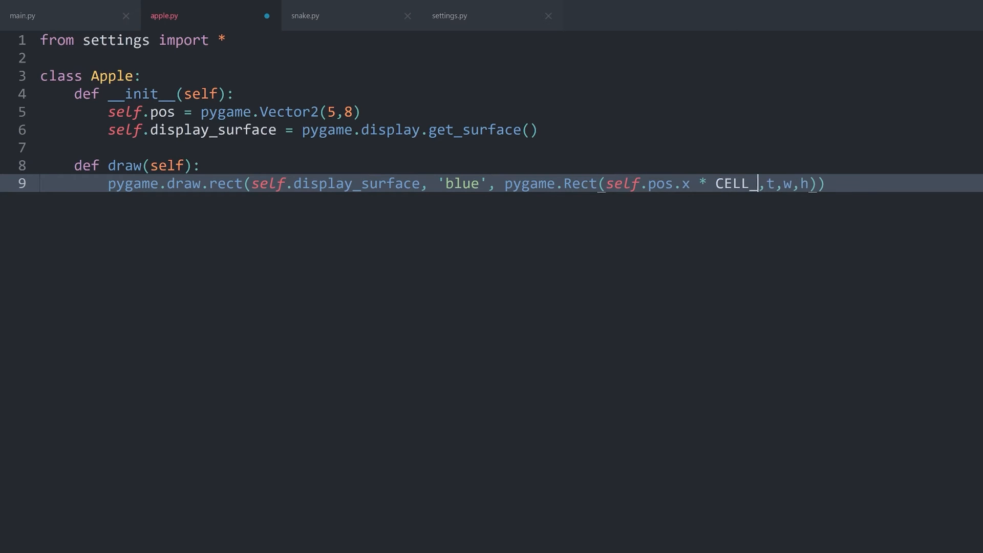
text(SIZE)
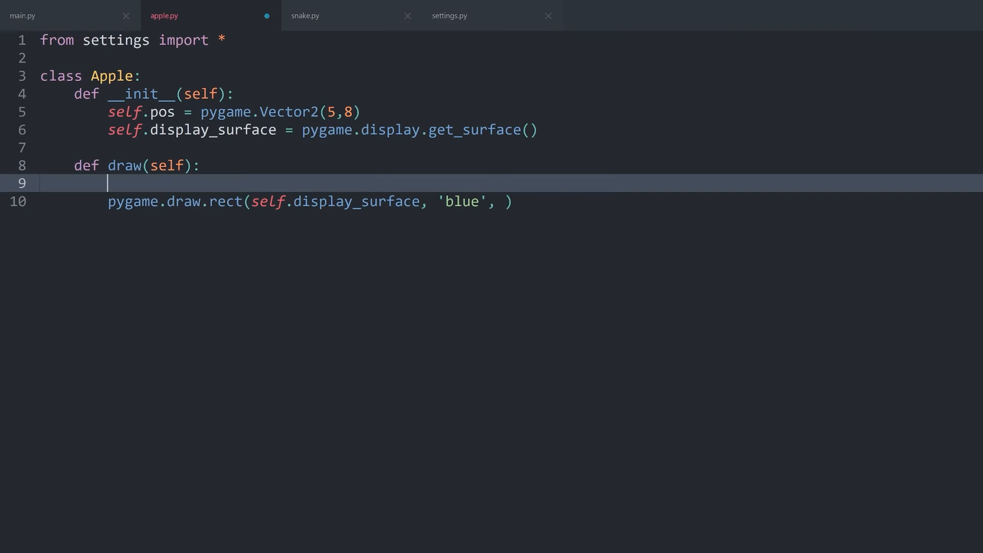
- Build rect = pygame.Rect(pos.x * CELL_SIZE, pos.y * CELL_SIZE, CELL_SIZE, CELL_SIZE)
text(rect =)
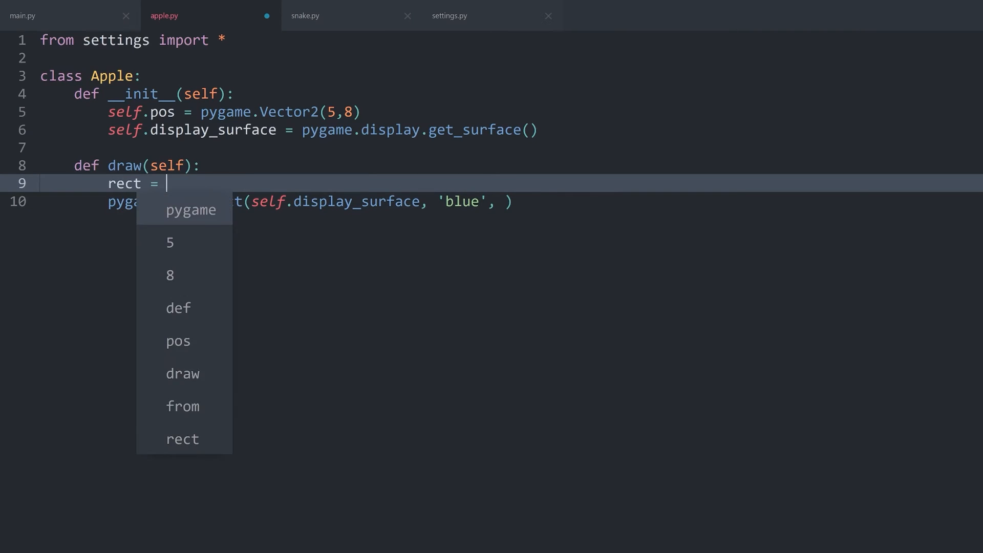
text(pygame.Rect(self.pos.x * CELL_SIZE,t,w,h))
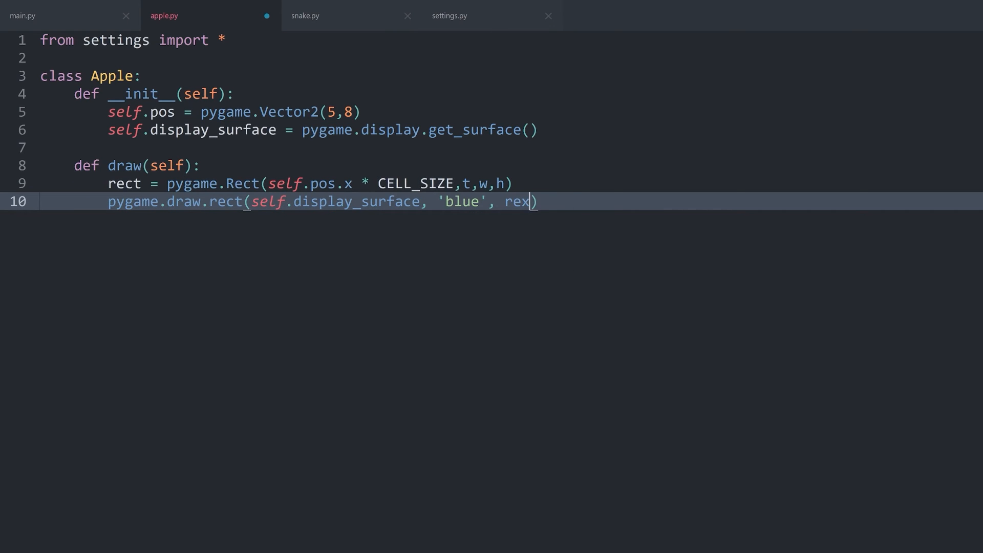
text(t)
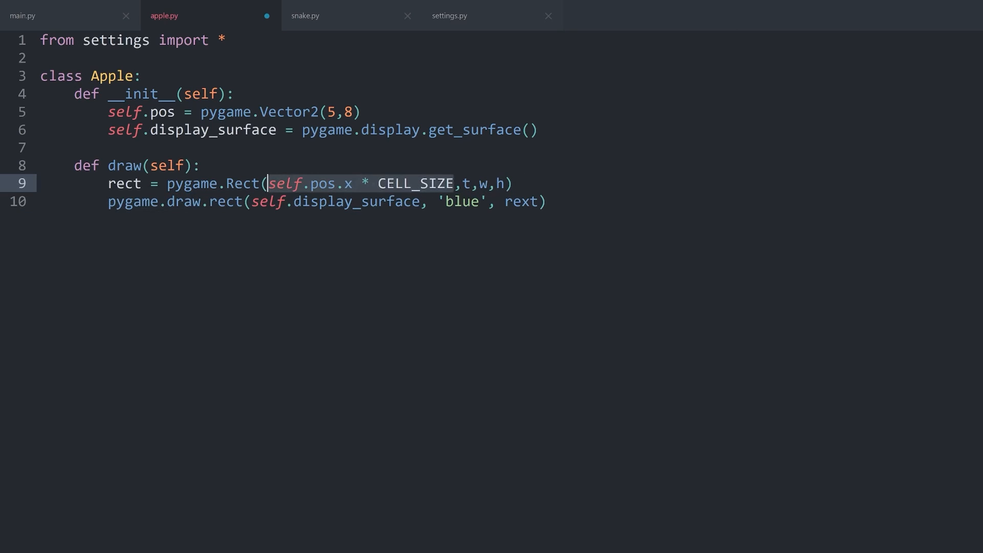
text(self.pos.x * CELL_SIZE)
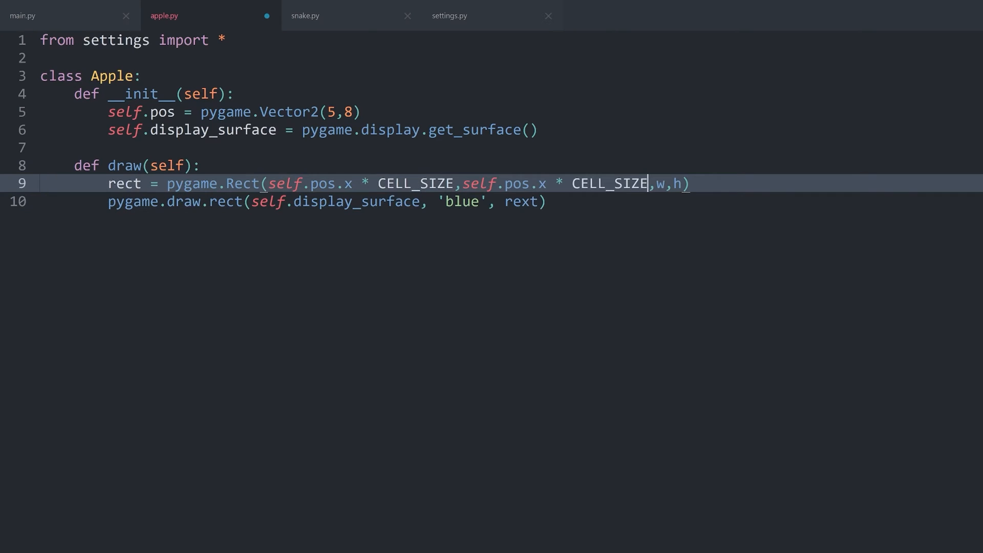
text(y)
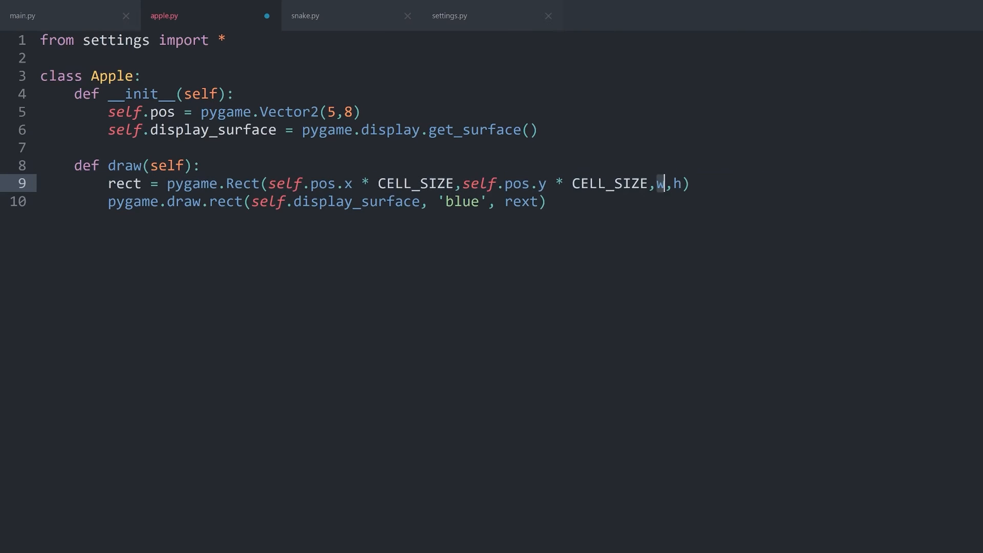
text(CELL_SIZE,CELL_SIZE)
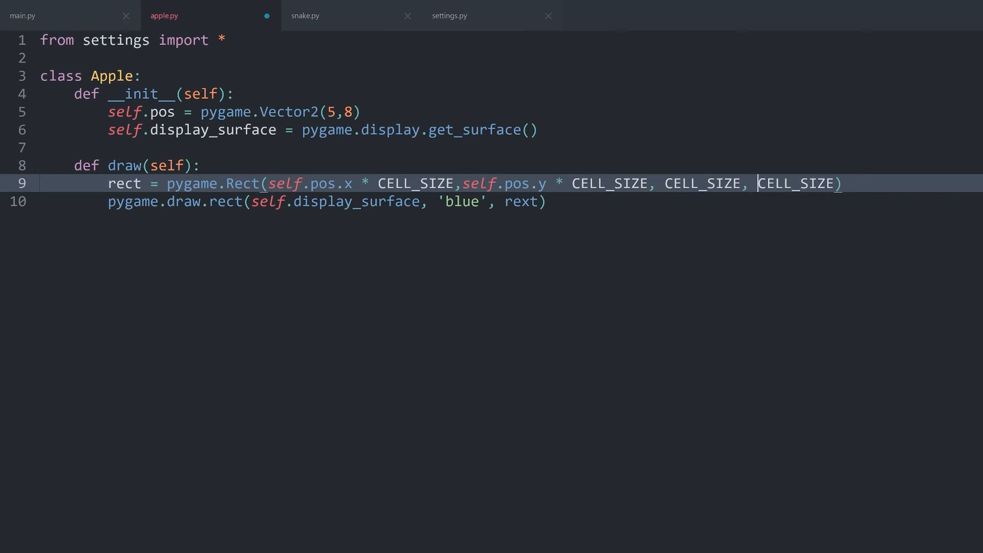
- In main.py add 'from apple import Apple' and create self.apple = Apple() in __init__
click(22, 15)
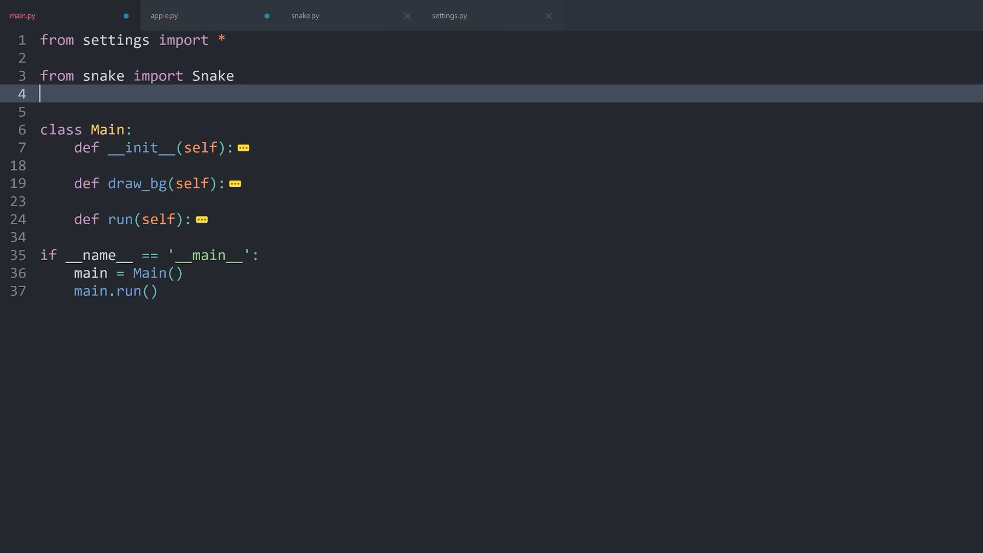
text(from apple.import Apple)
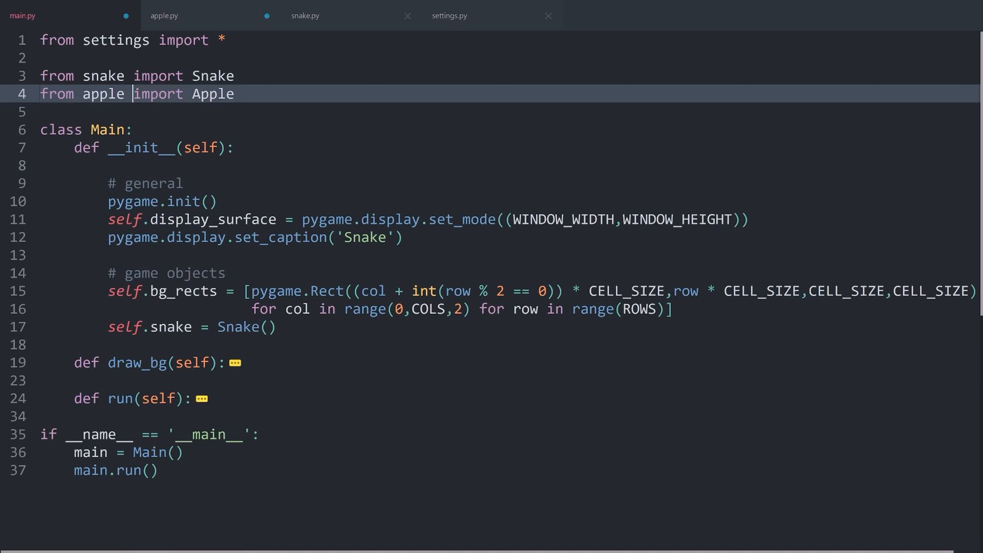
text(s)
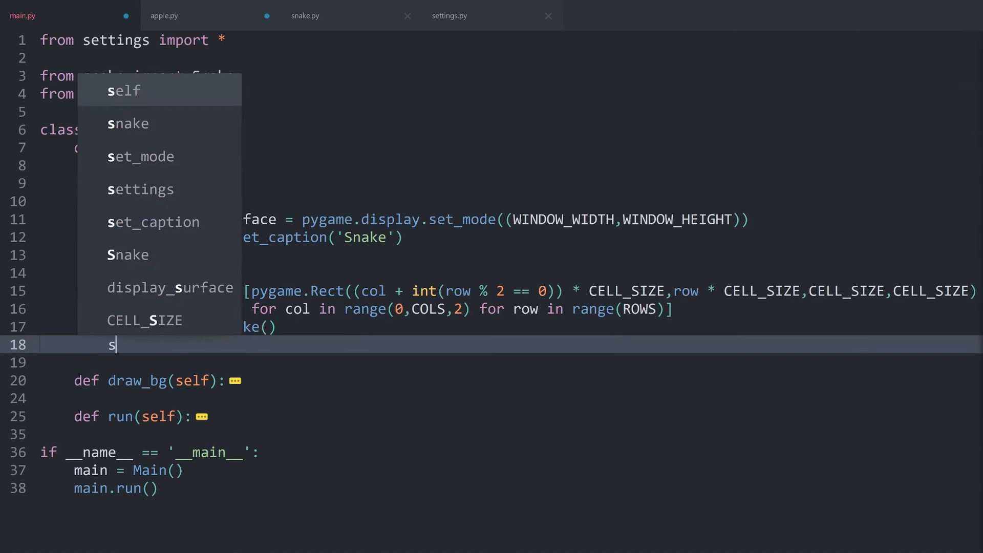
text(elf.apple)
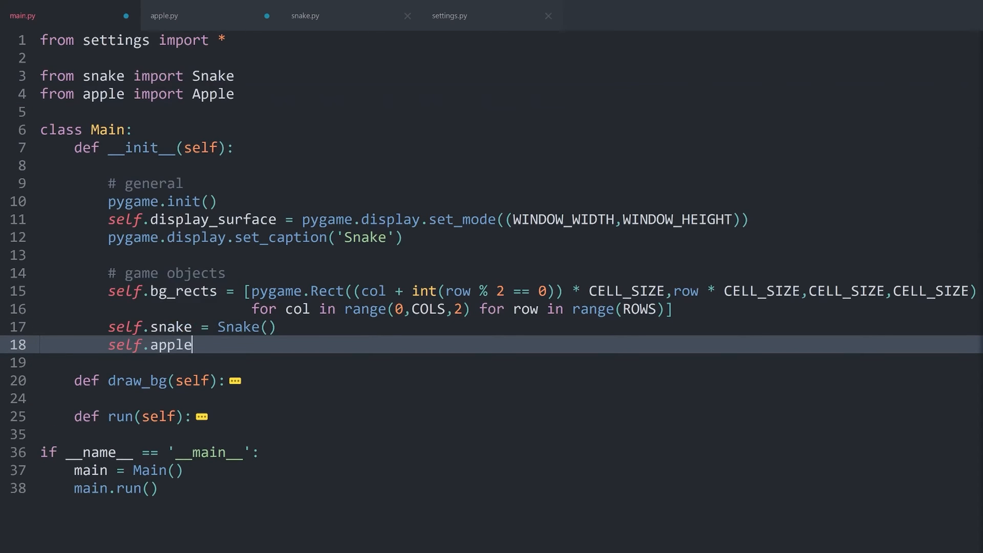
text(= Apple())
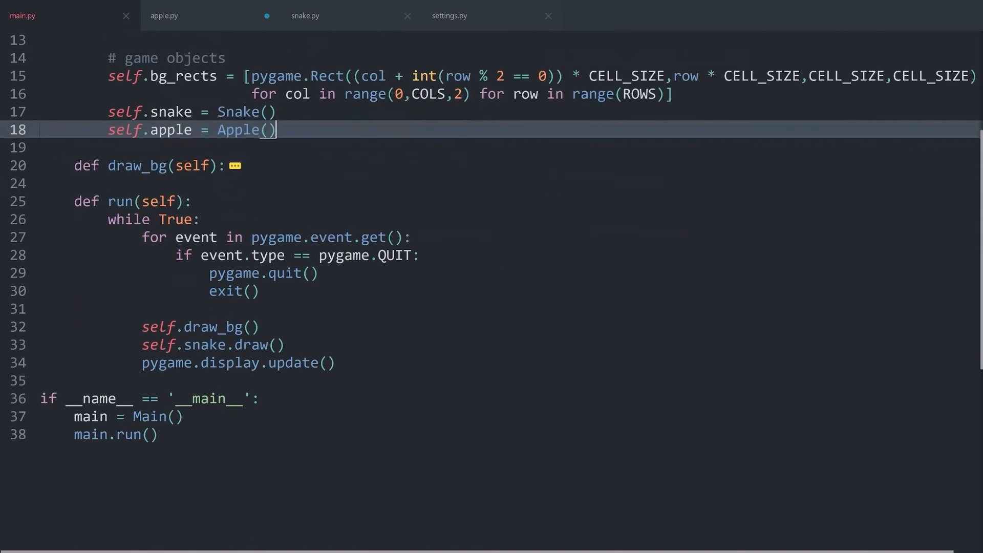
- Call self.apple.draw() inside the game loop's run method
text(s)
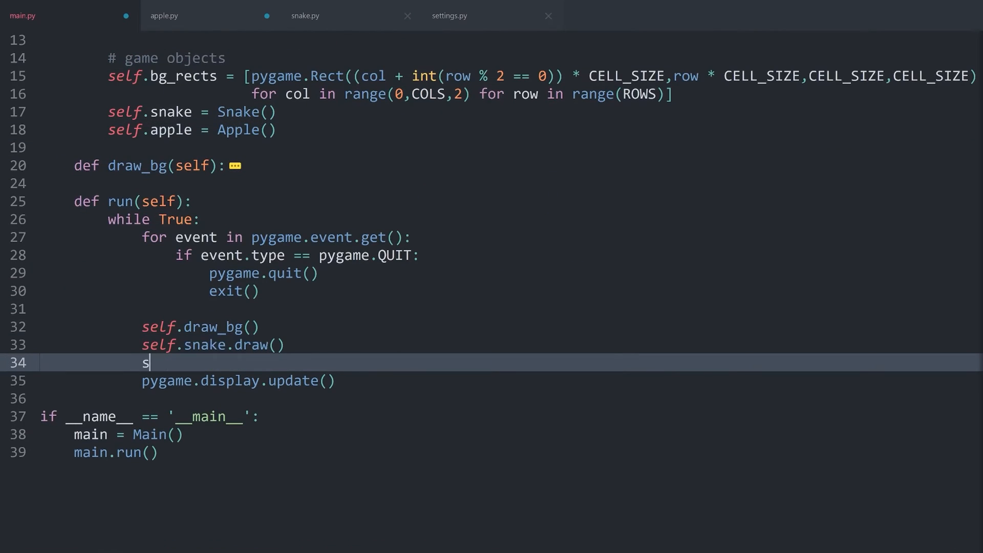
text(elf.apple.draw)
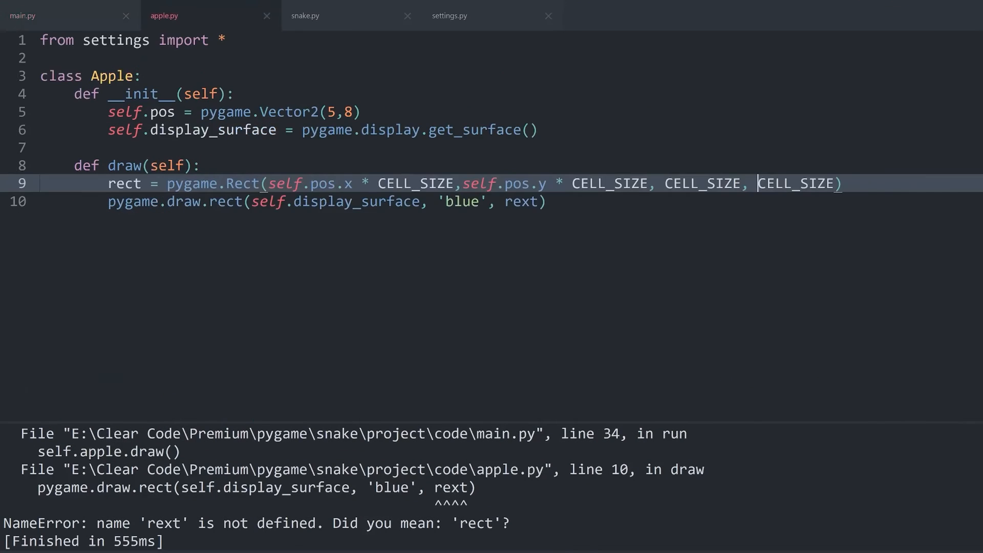
- Correct rext to rect in Apple's draw call, then move to snake.py
click(521, 201)
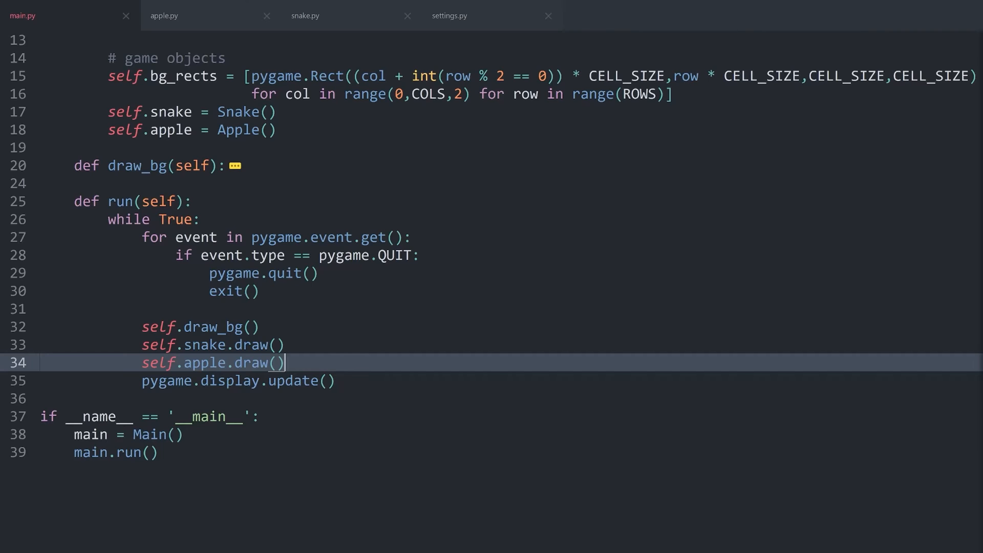
click(189, 15)
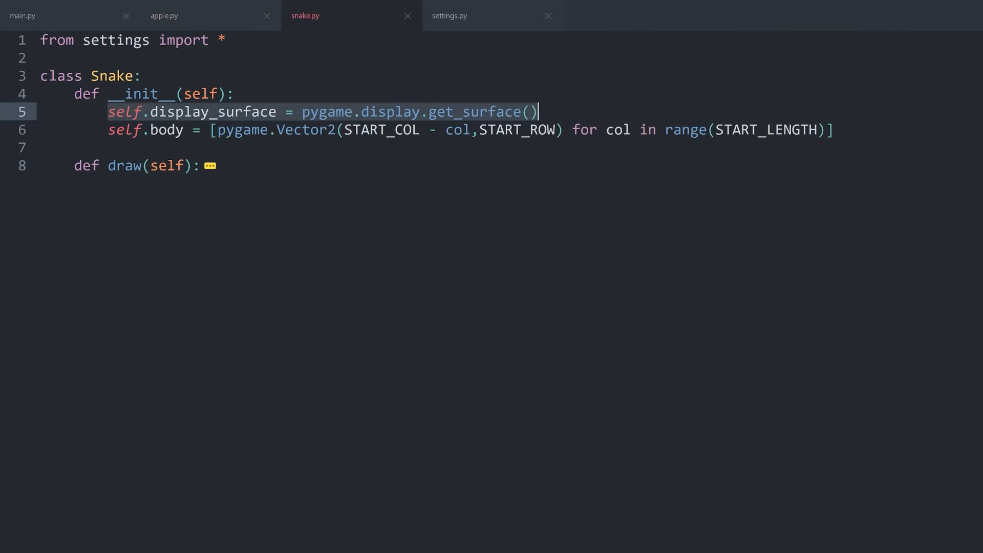
- Add a snake parameter to Apple.__init__ and store it as self.snake
click(537, 130)
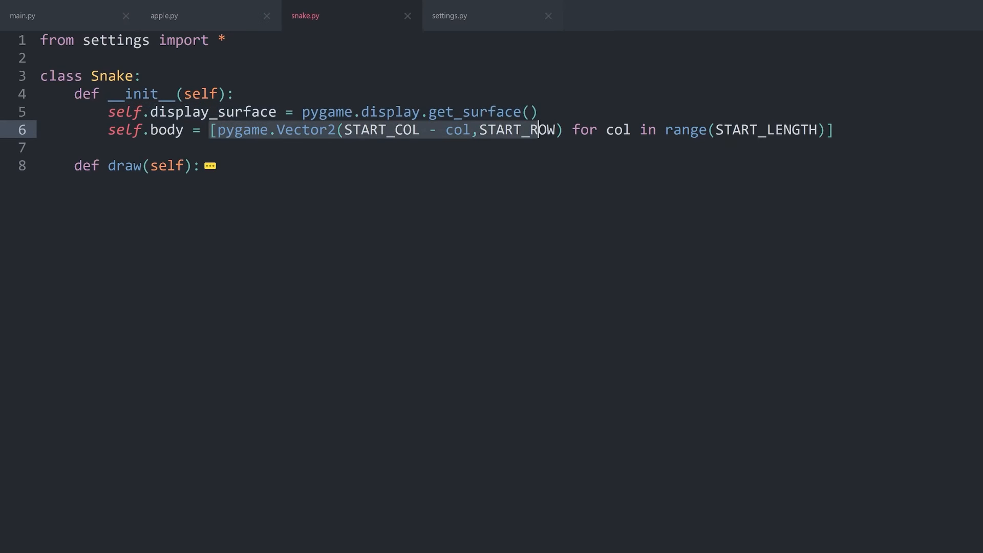
click(716, 130)
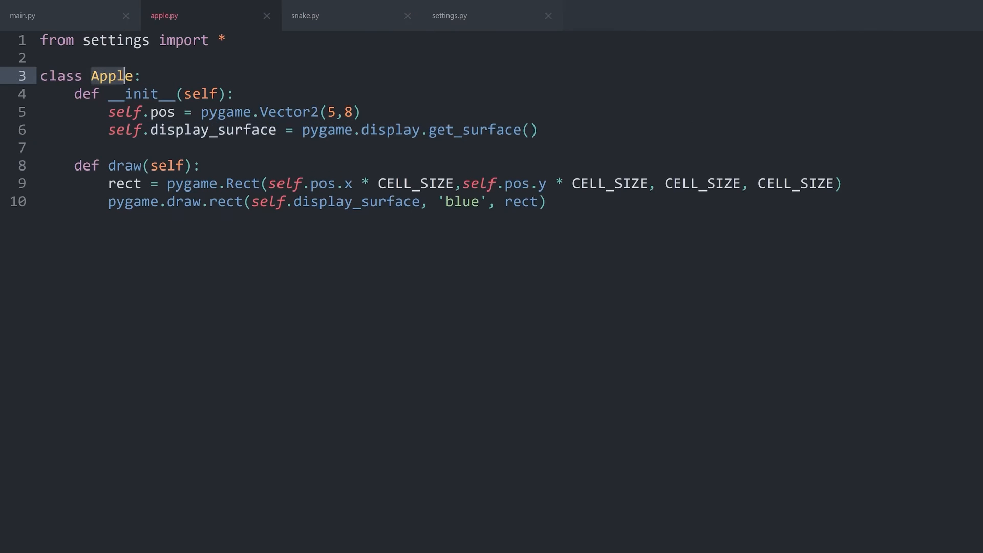
text(,)
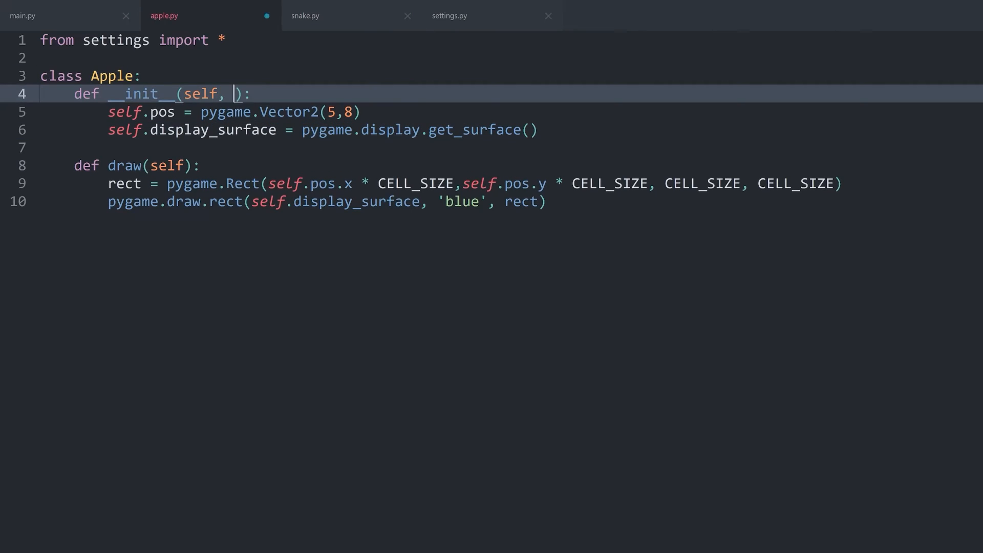
text(s)
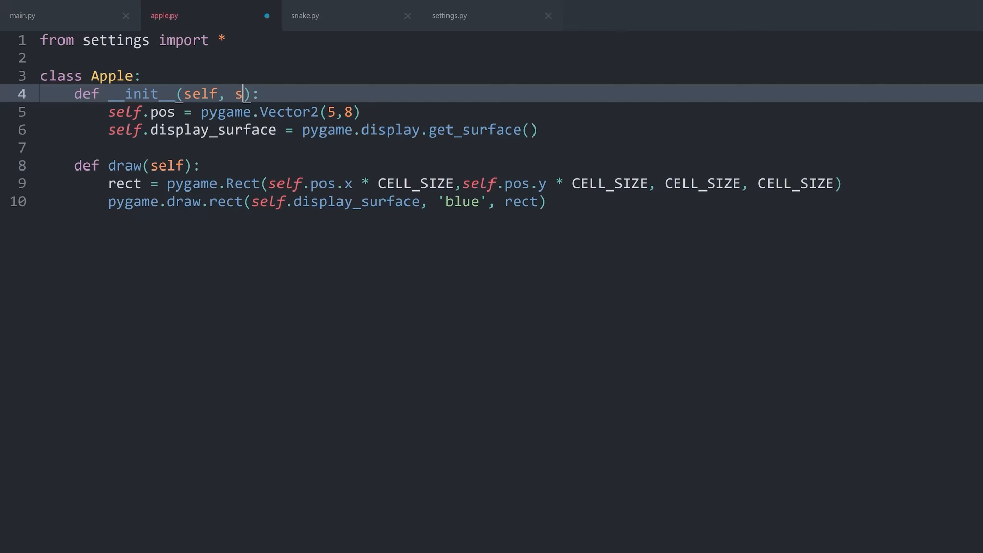
text(nake)
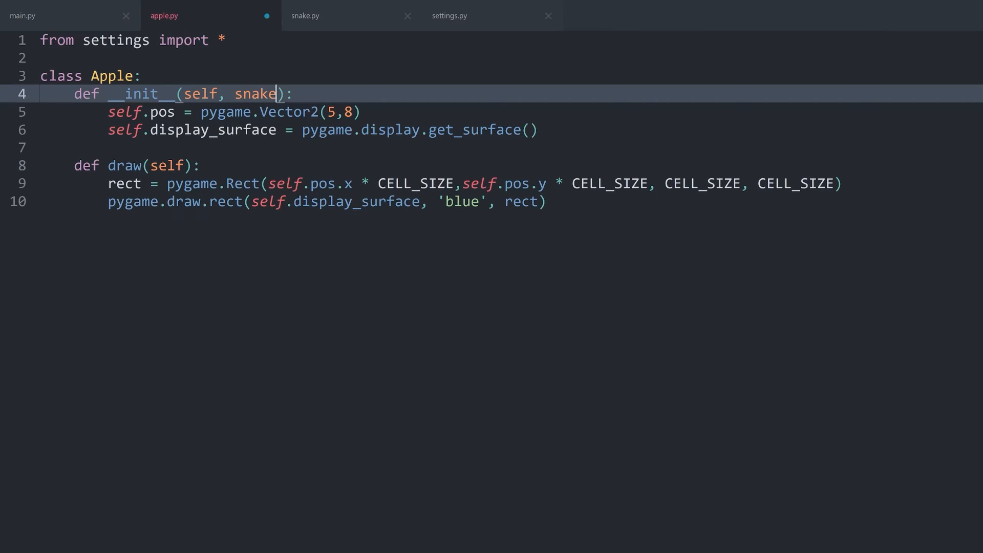
text(self.snake =)
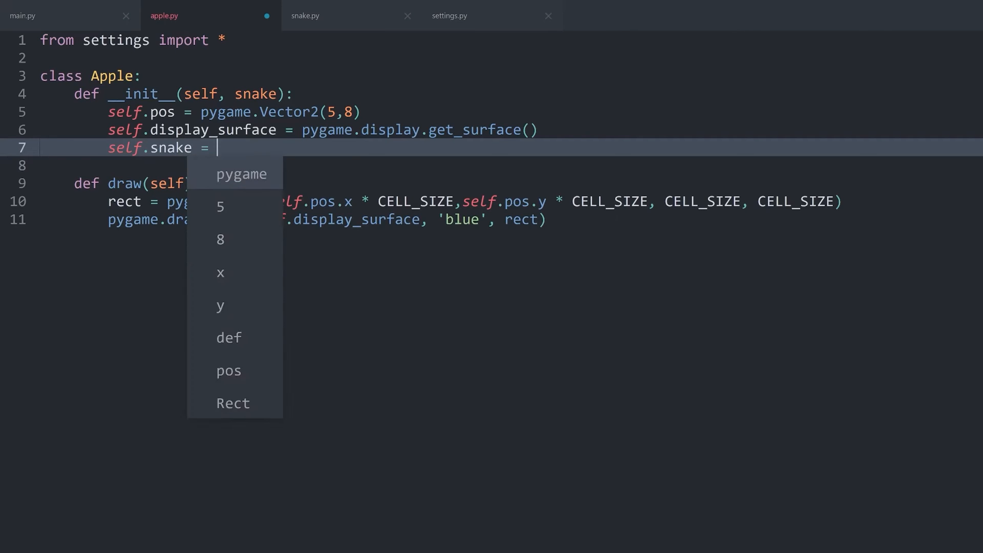
text(snake)
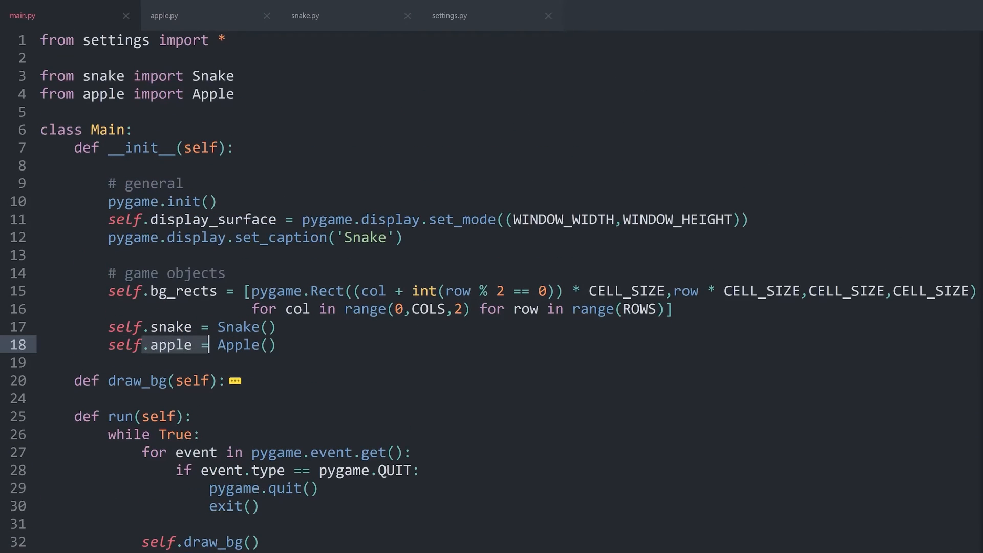
text(self.sn)
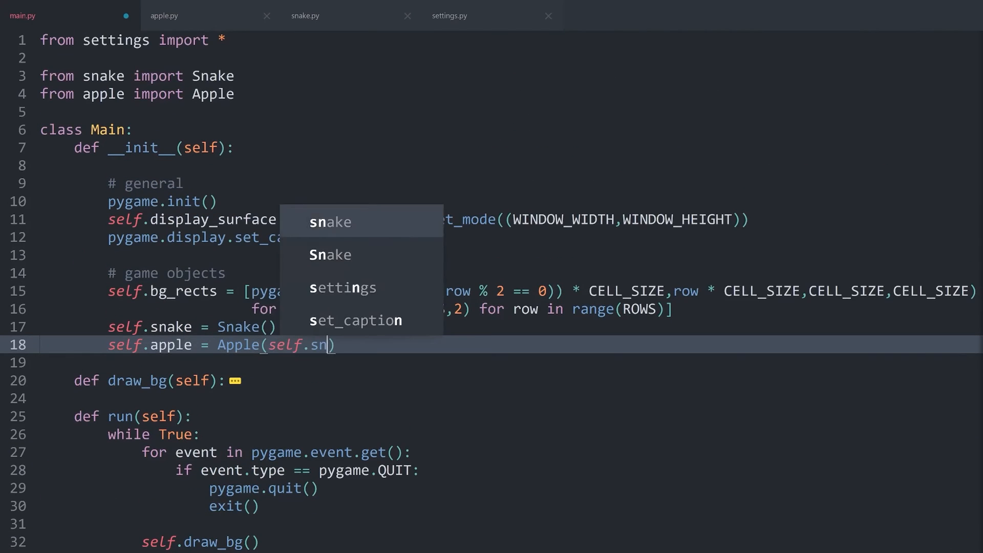
click(330, 222)
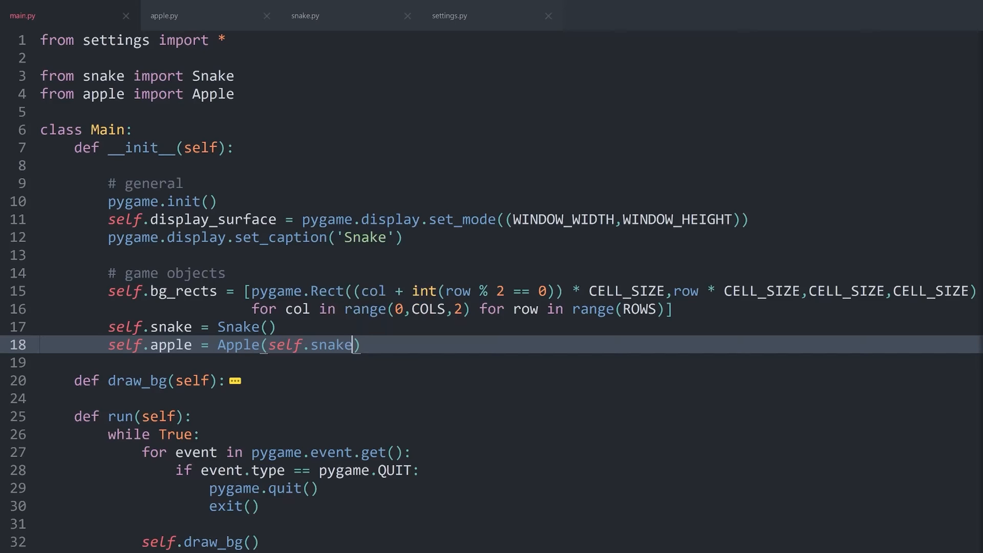
- Print self.snake, pass self.snake from main.py, run the game and close its window
click(164, 15)
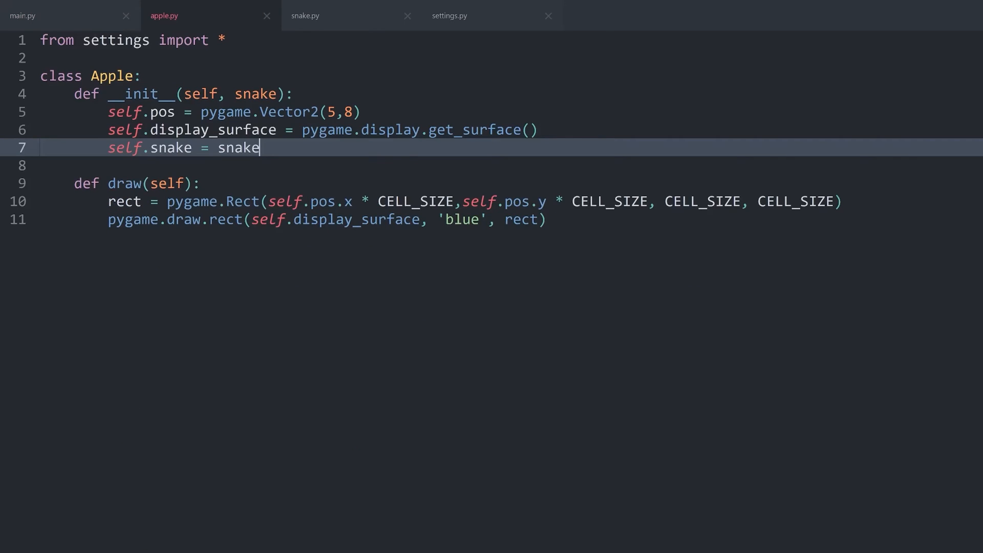
text(print(self.s)
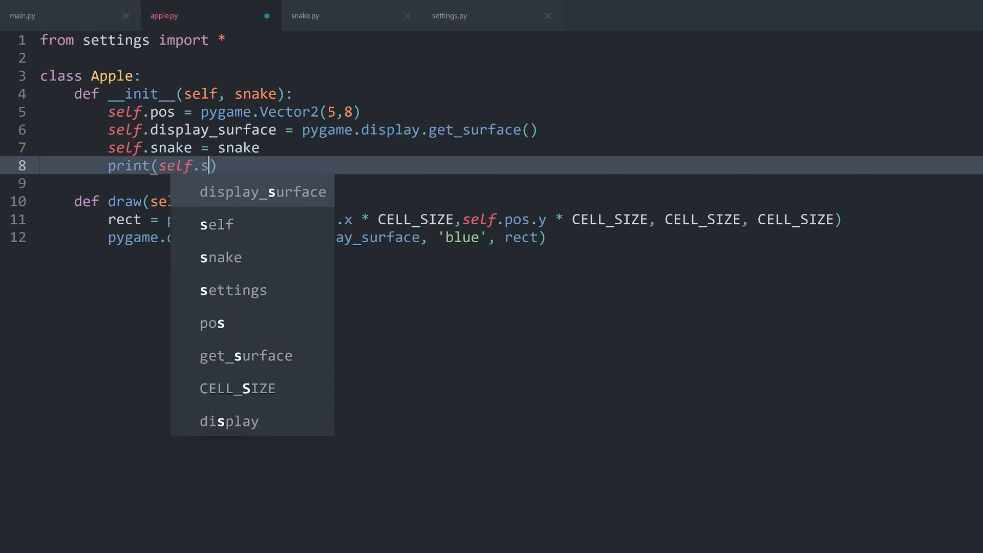
click(38, 15)
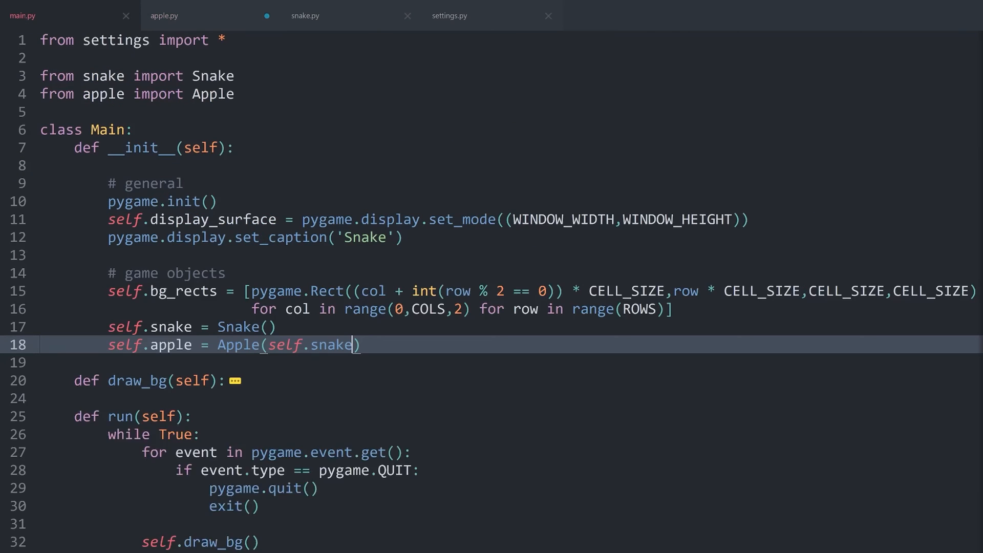
key(f5)
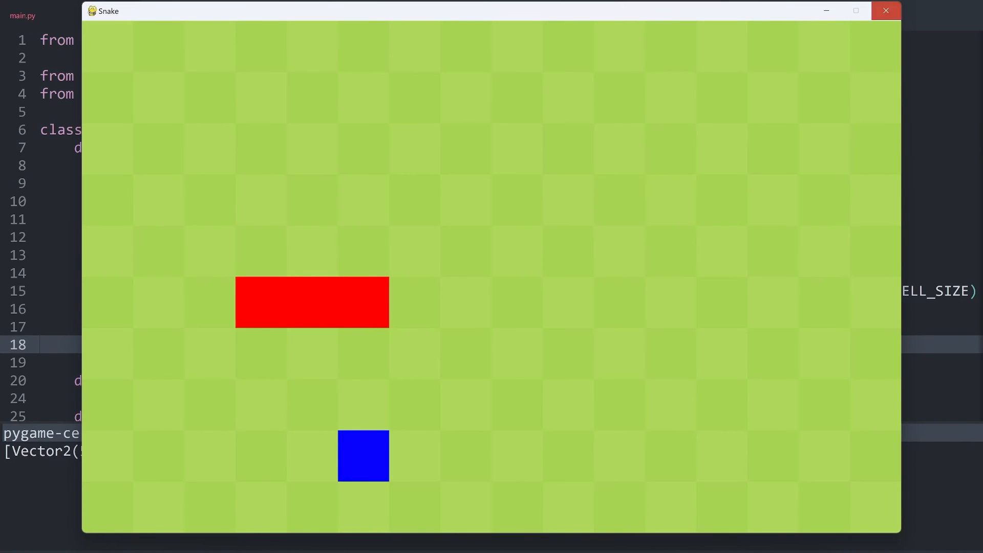
click(885, 10)
text(s)
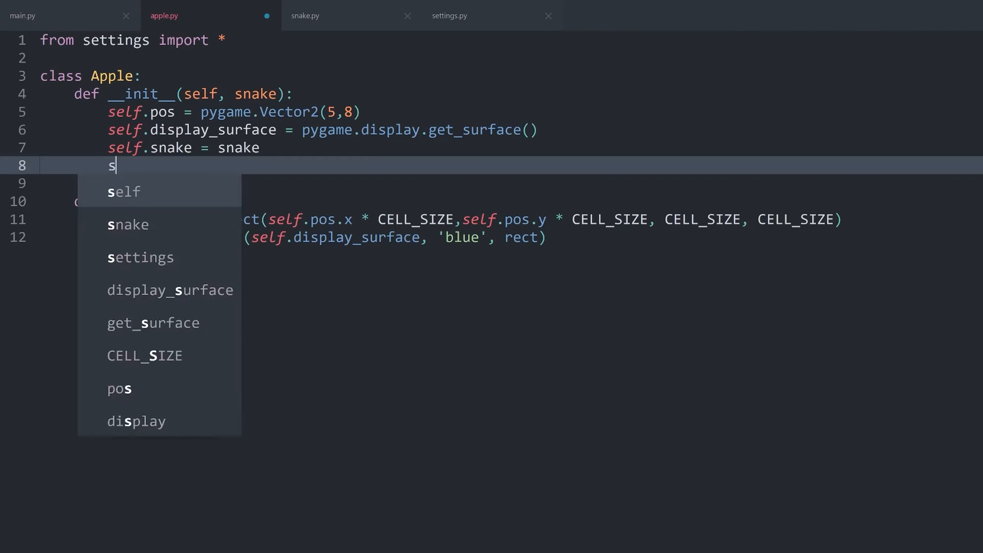
- Call self.set_pos() from __init__ and define set_pos with available_pos = []
text(elf.set_pos()
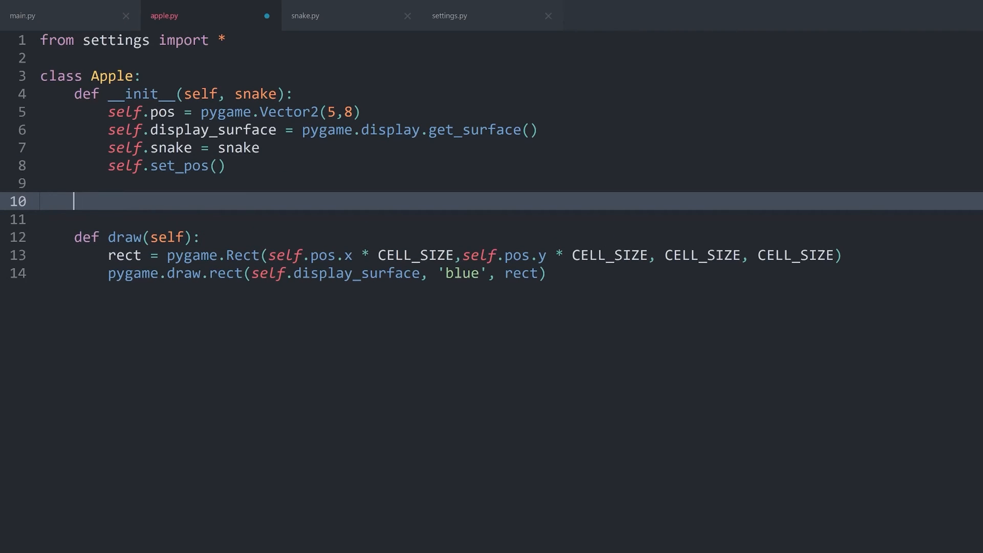
text(def)
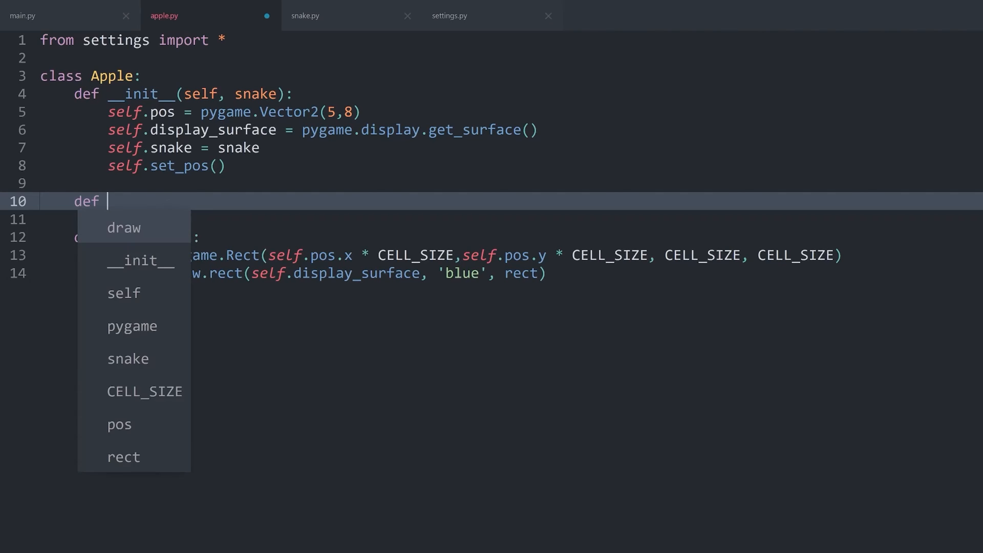
text(set_s)
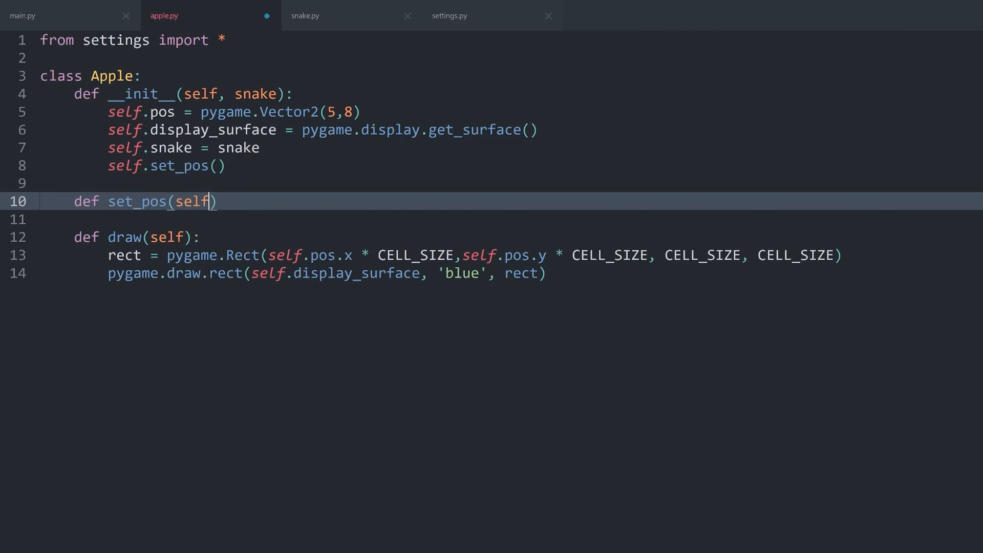
text(:)
key(Enter)
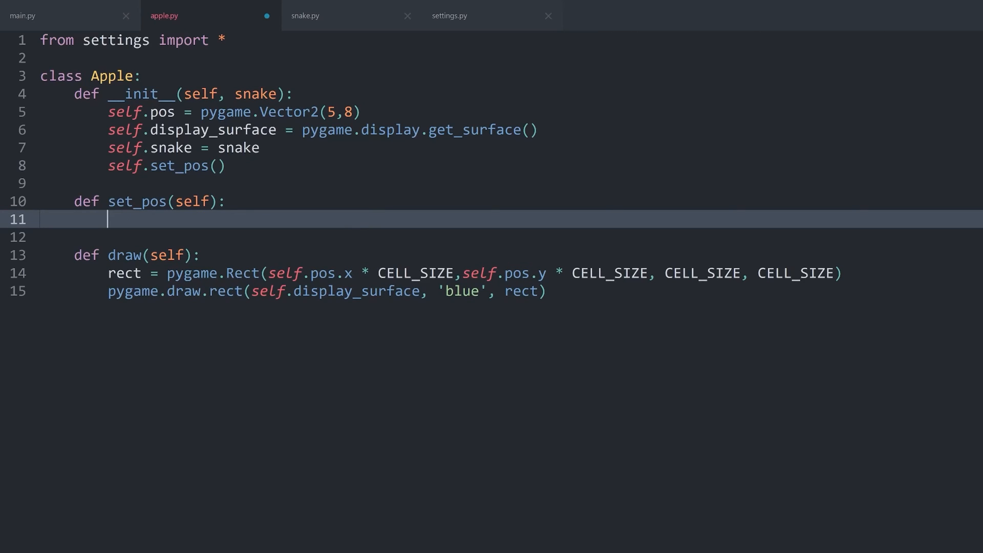
text(av)
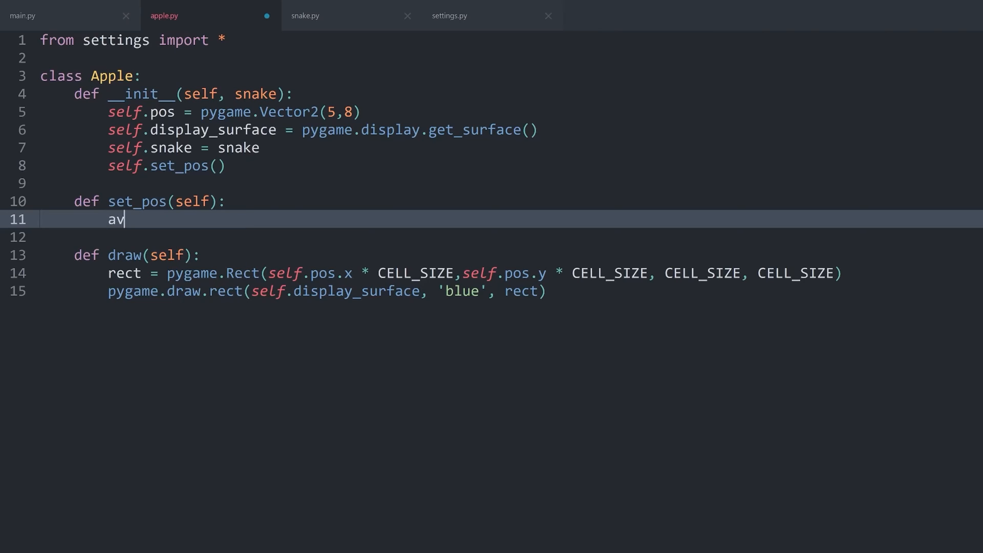
text(ailable)
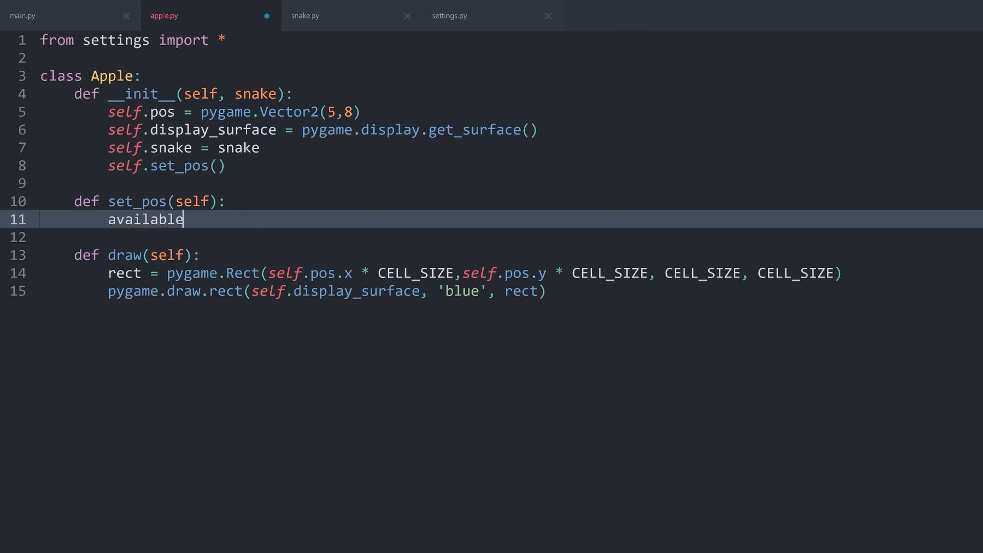
text(_pos =)
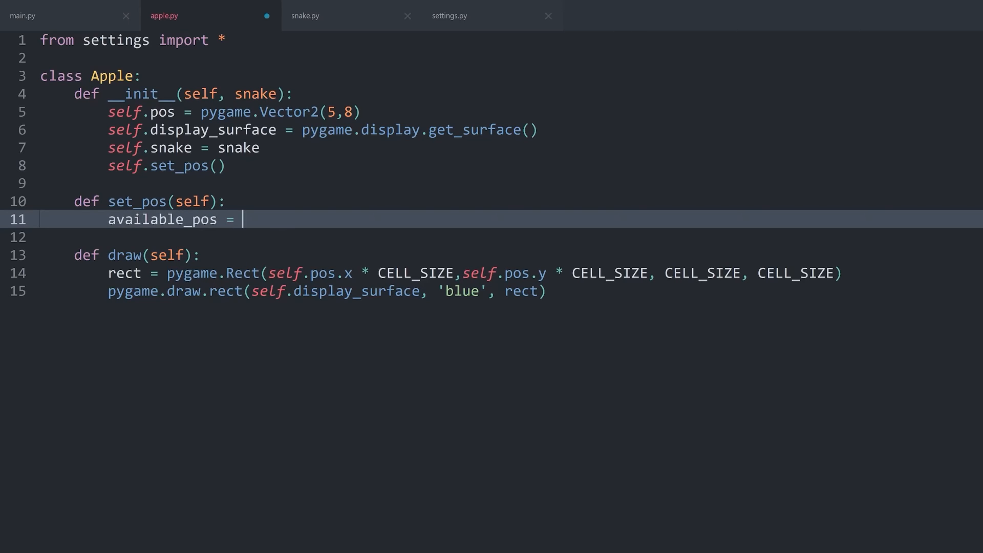
text([])
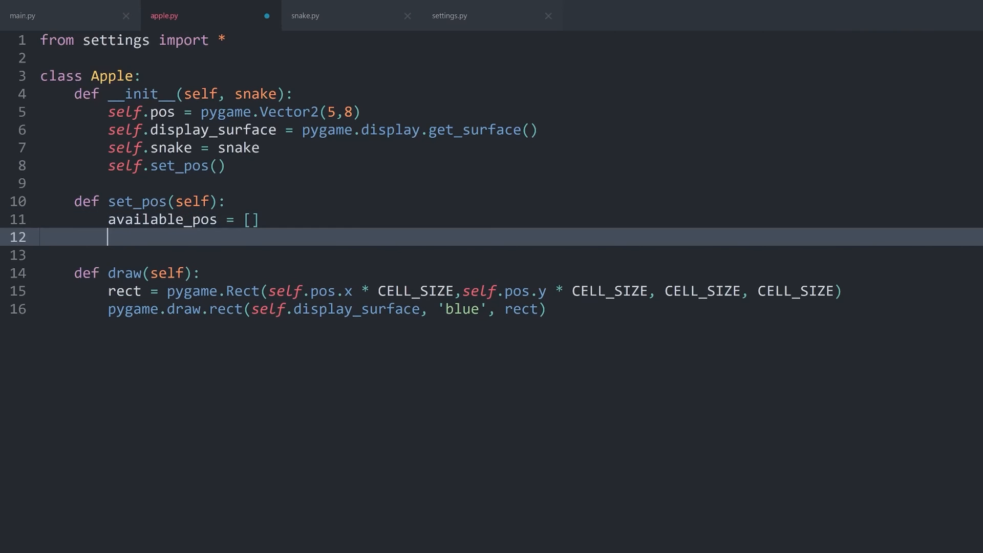
- Set self.pos = choice(available_pos), add 'from random import choice' at the top and save
text(self.pos =)
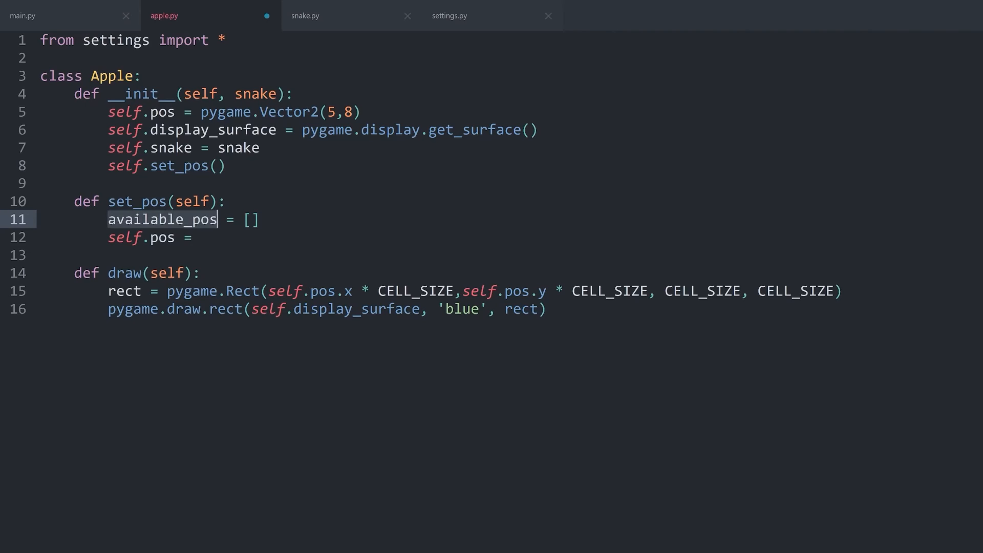
text(c)
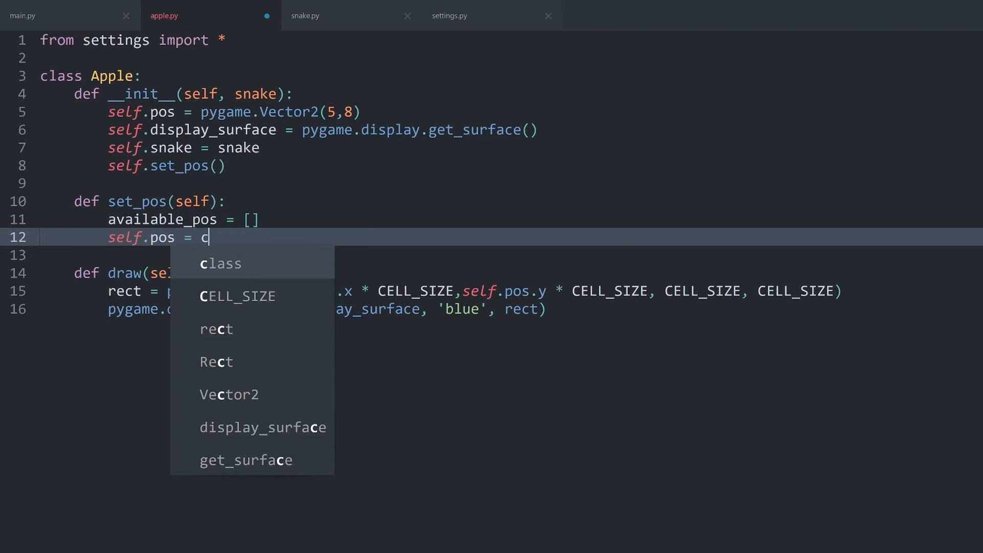
text(hoice)
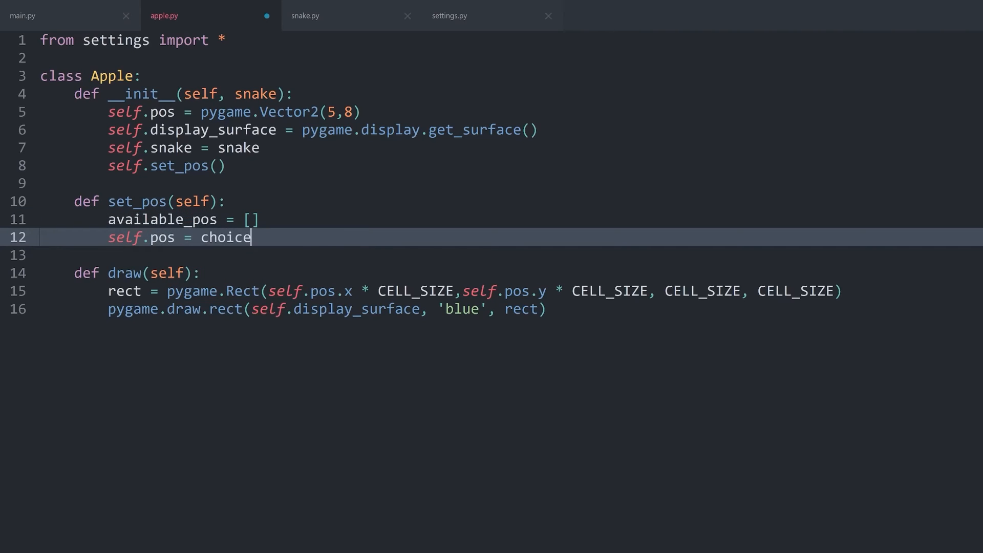
click(233, 40)
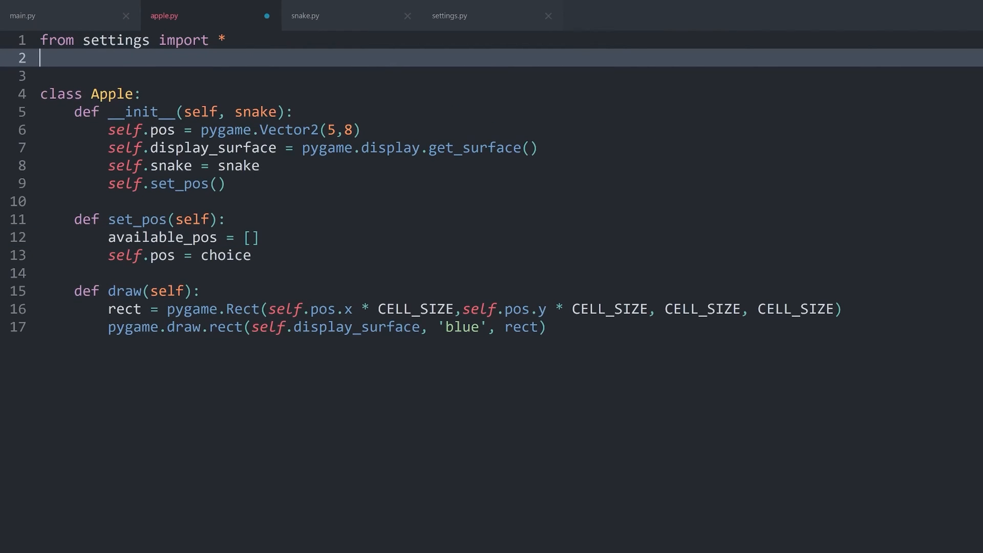
text(from random import choice)
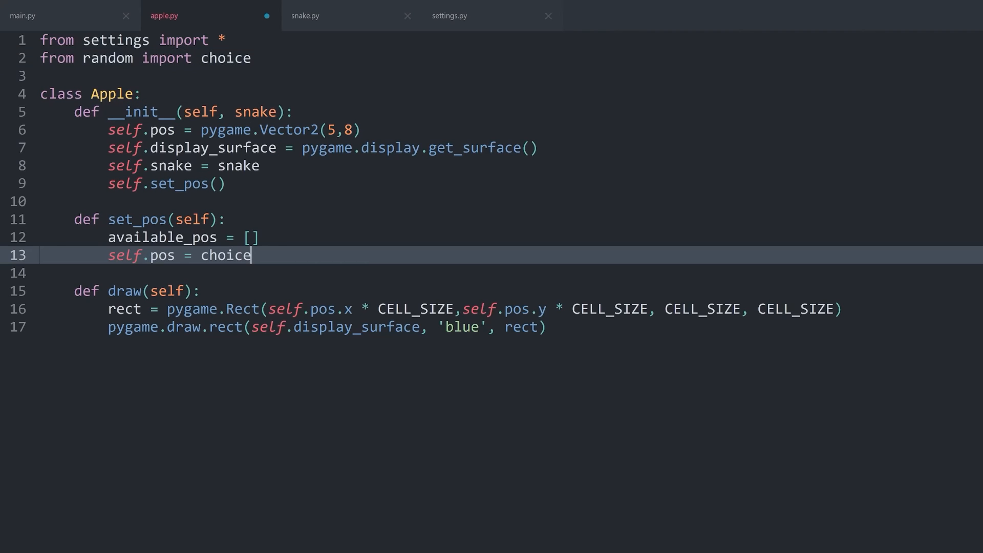
text(()
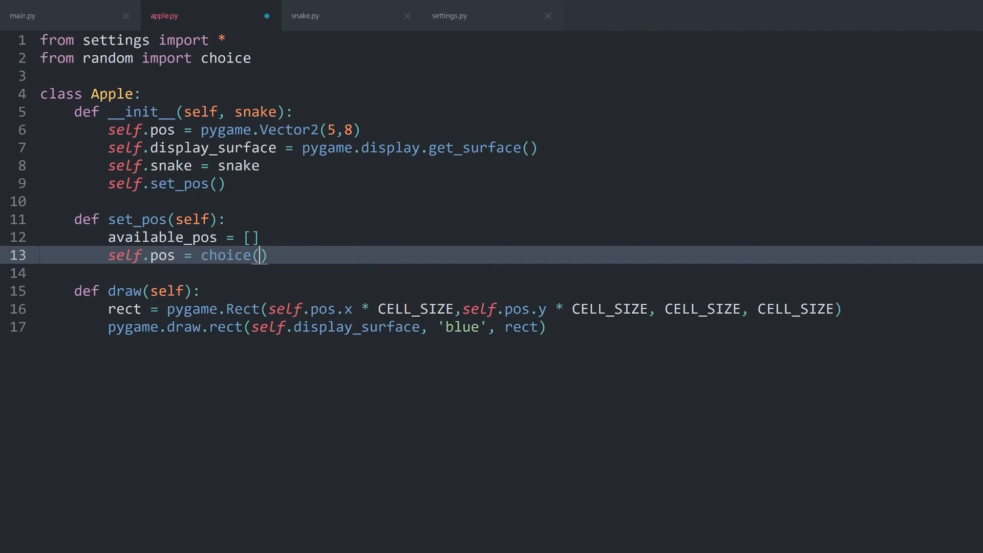
text(available_pos)
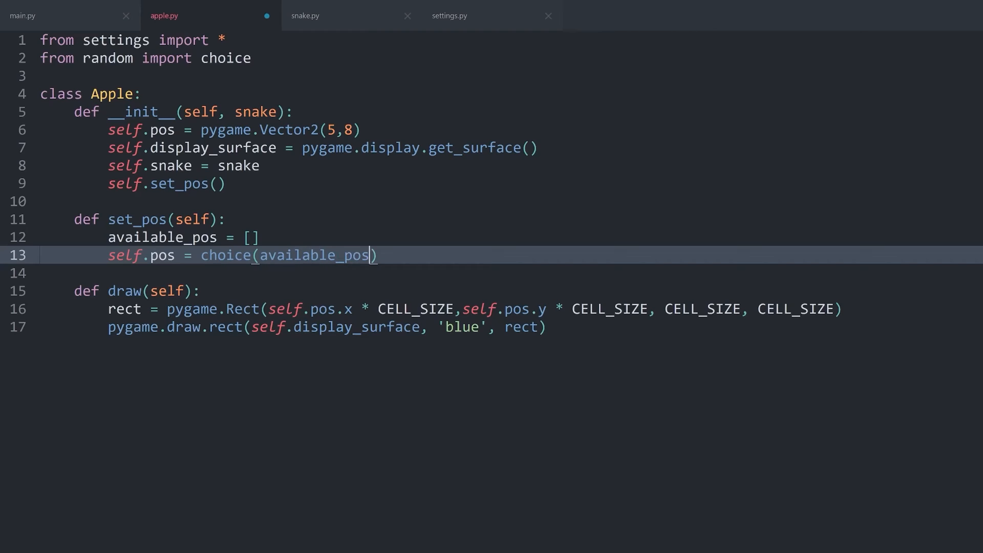
key(ctrl+s)
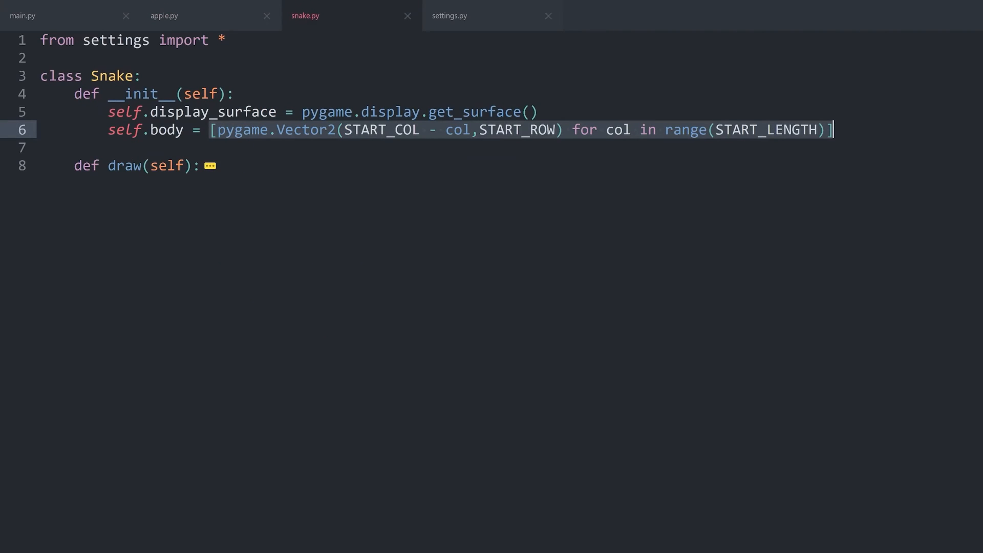
- Return to the apple.py tab after reviewing the snake's body list
click(163, 16)
text(available_pos = [p)
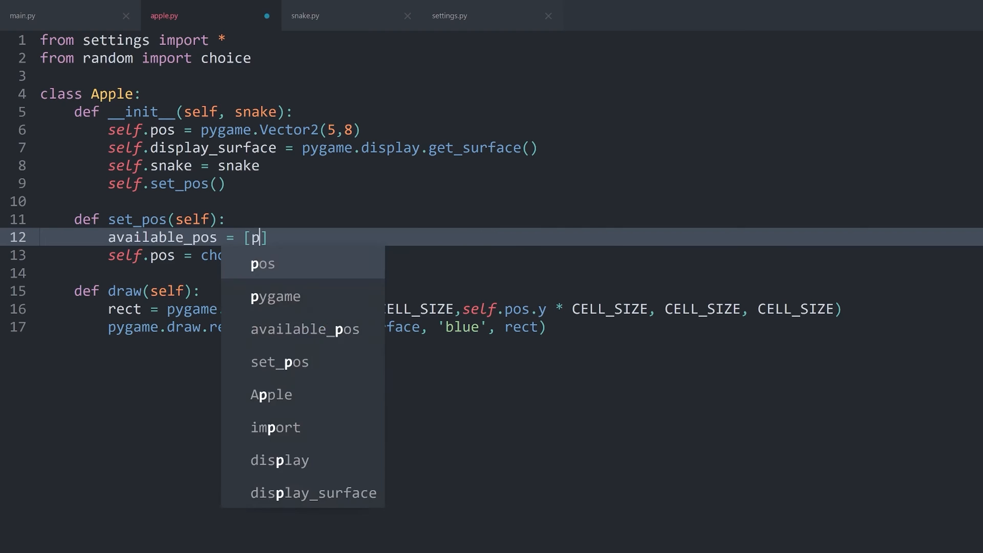
- Fill available_pos with pygame.Vector2(x,y) for x in range(COLS) for y in range(ROWS)
text(ygame.Vector2(x)
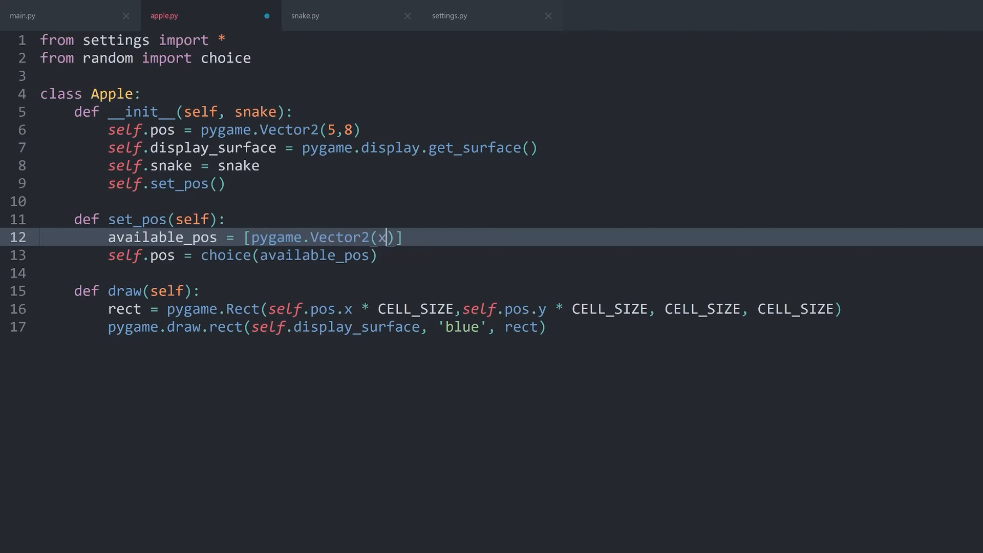
text(,y)
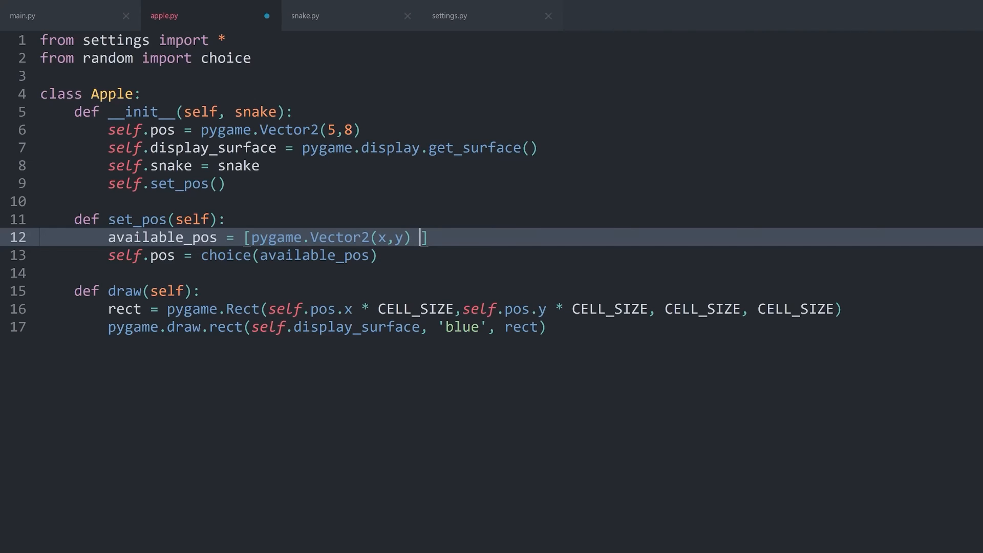
text(for x n)
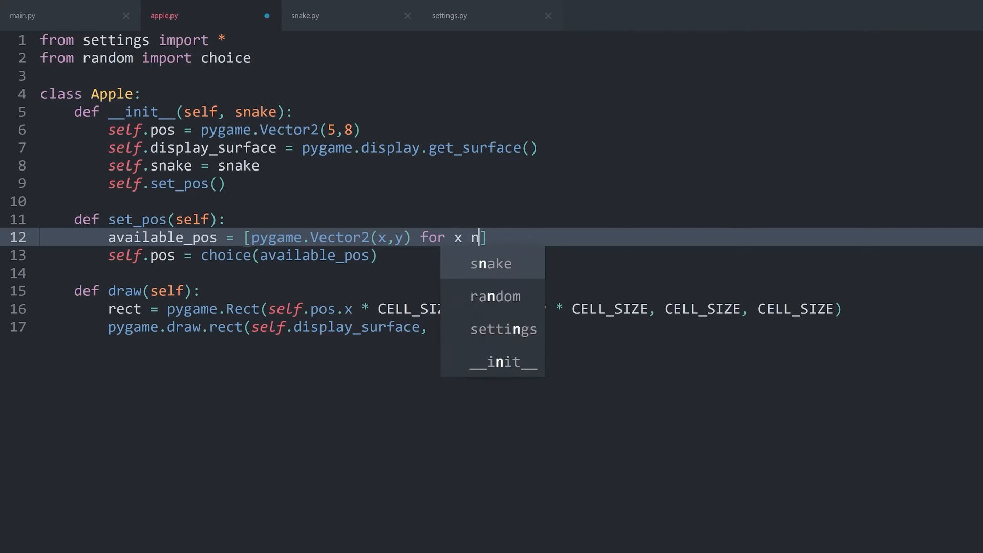
text(in range(COLS) for y in range()
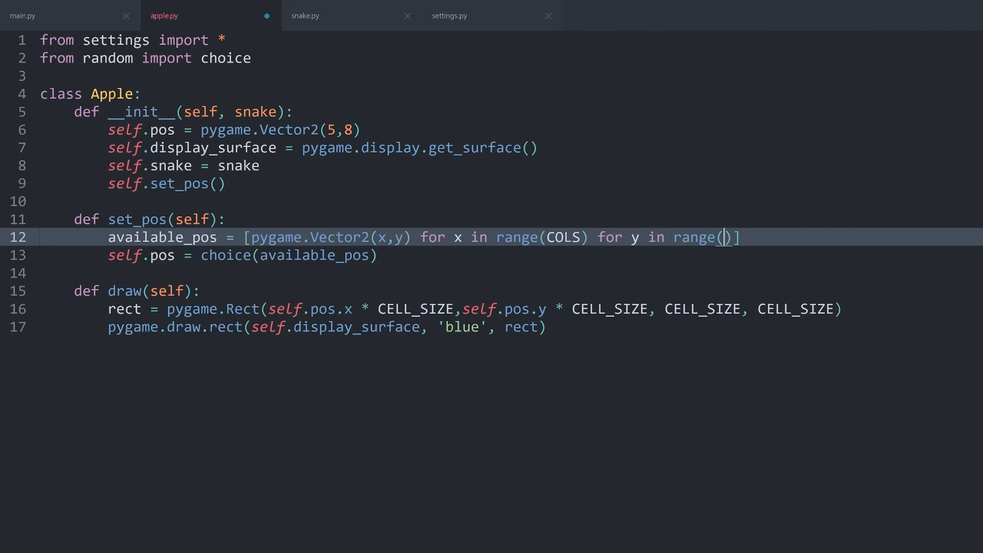
text(ROWS)
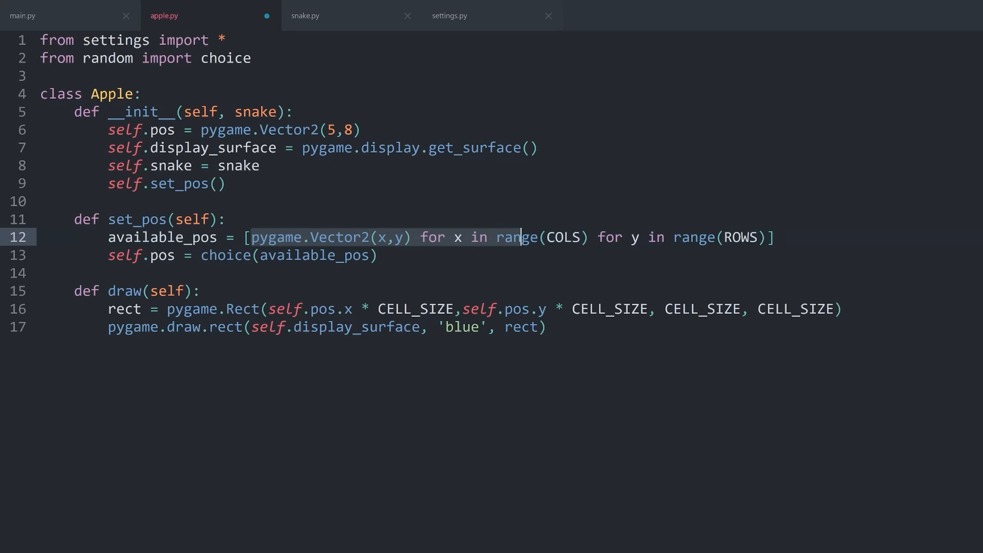
click(38, 15)
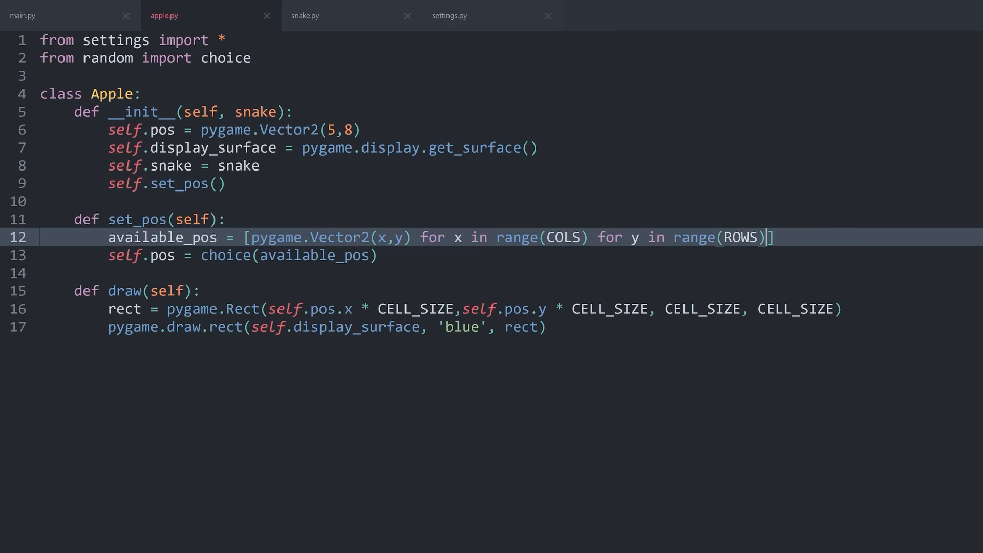
- Add the filter 'if pygame.Vector2(x,y) not in self.snake.body' to the available_pos comprehension on its own indented line
text(if)
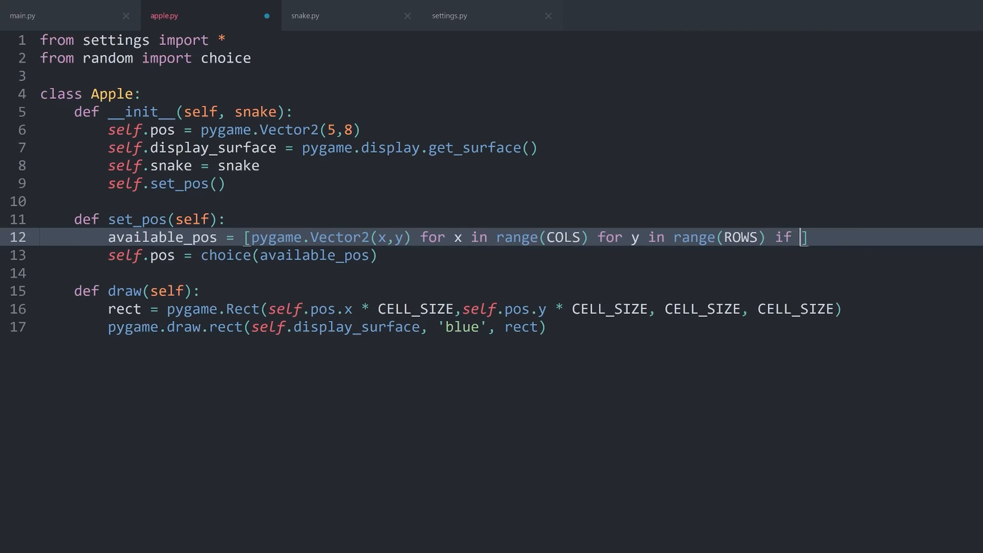
text(pygame)
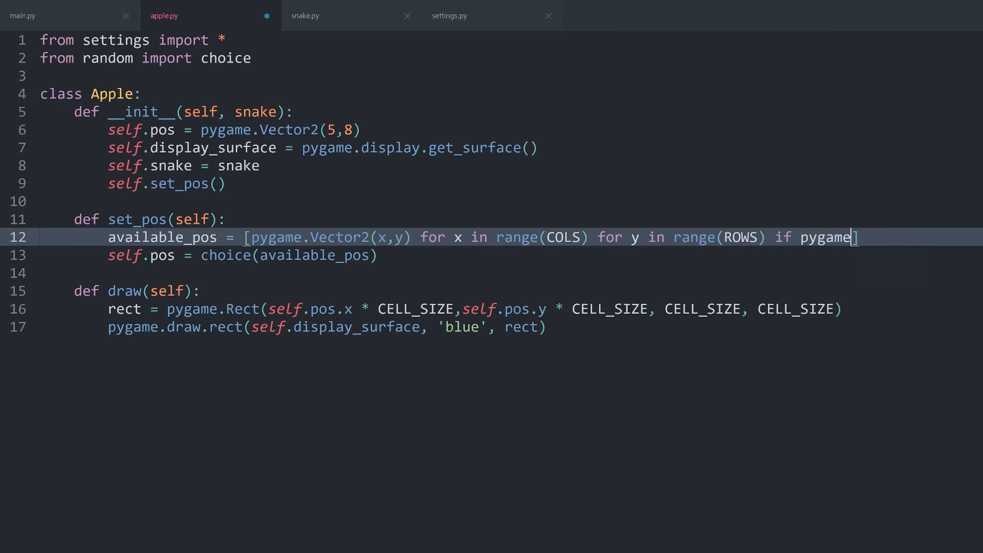
text(.Vector2())
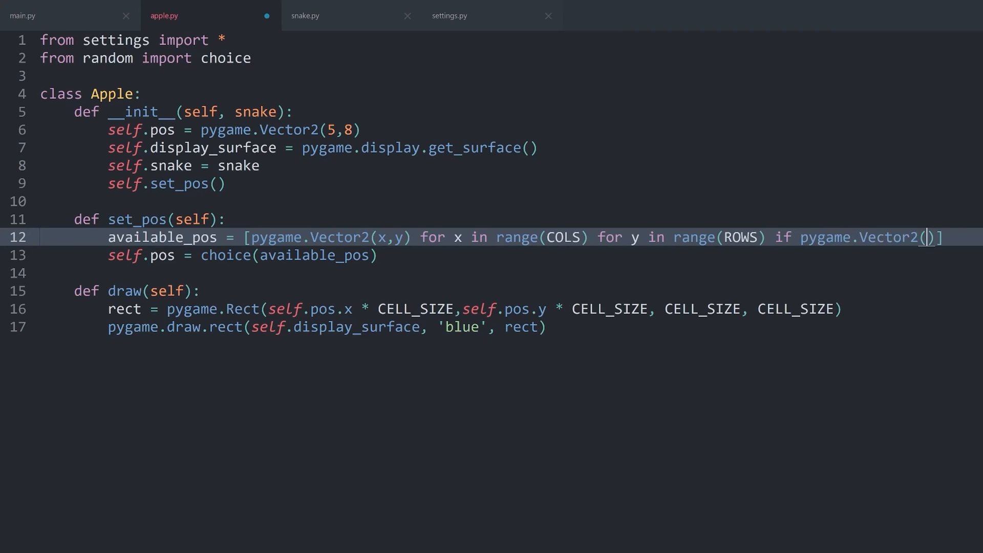
text(x,y)])
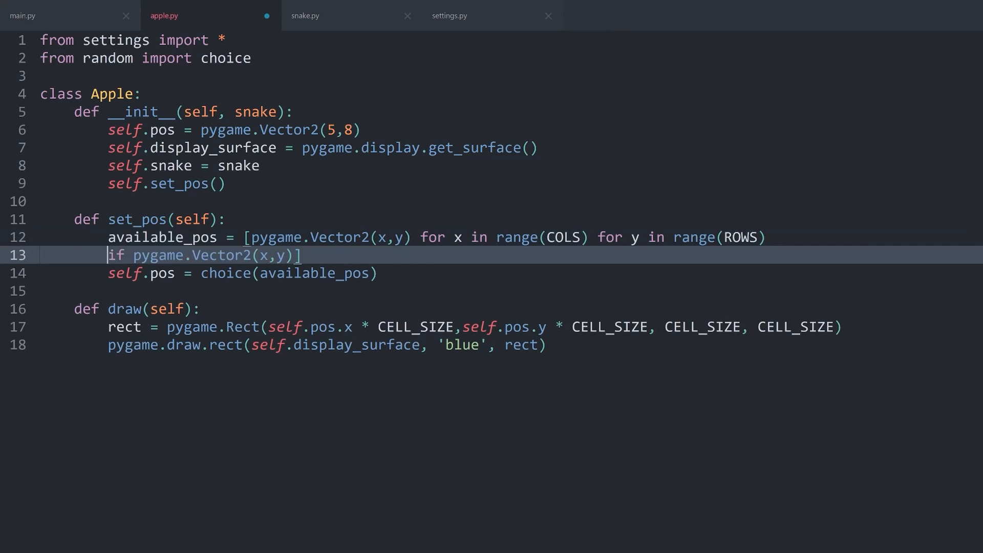
key(Tab)
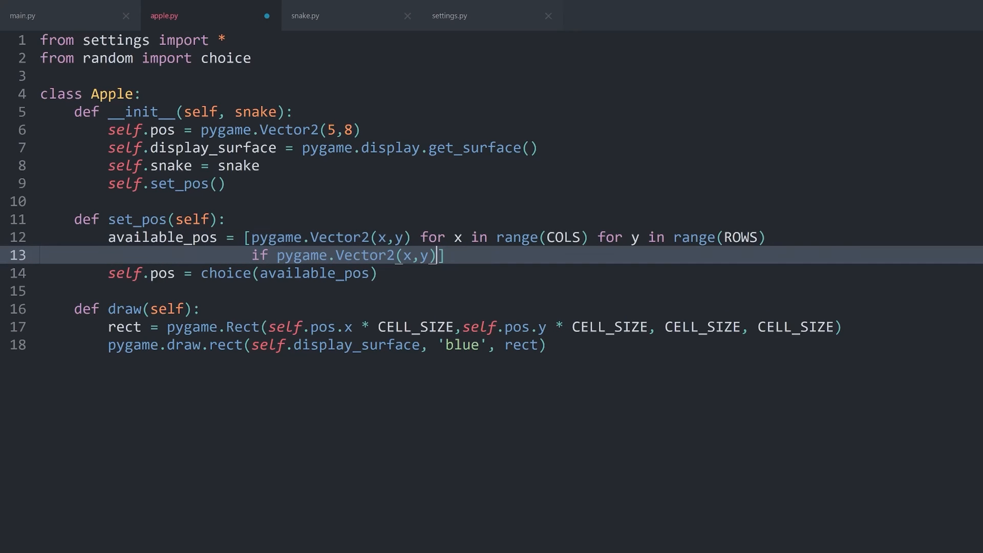
text(not in)
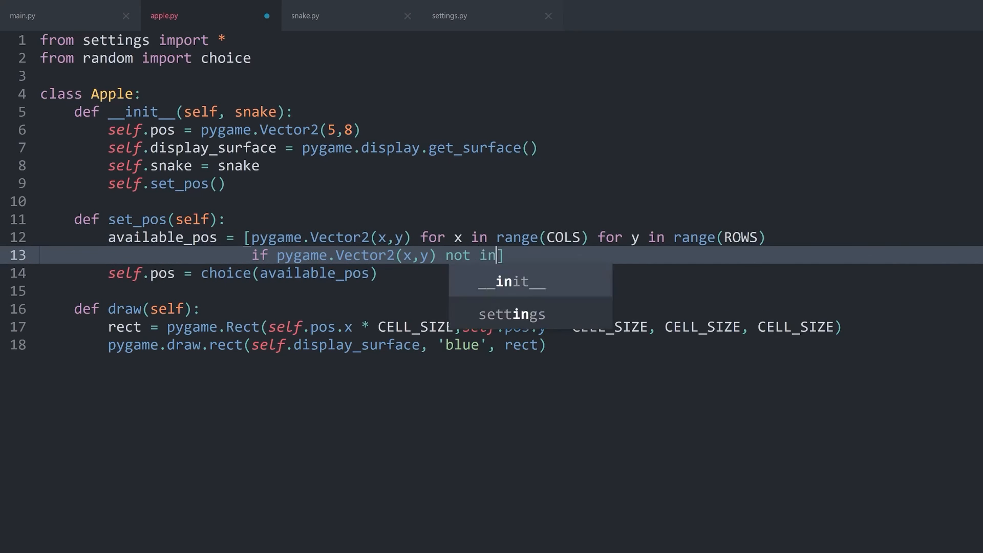
text(self.snake.body)
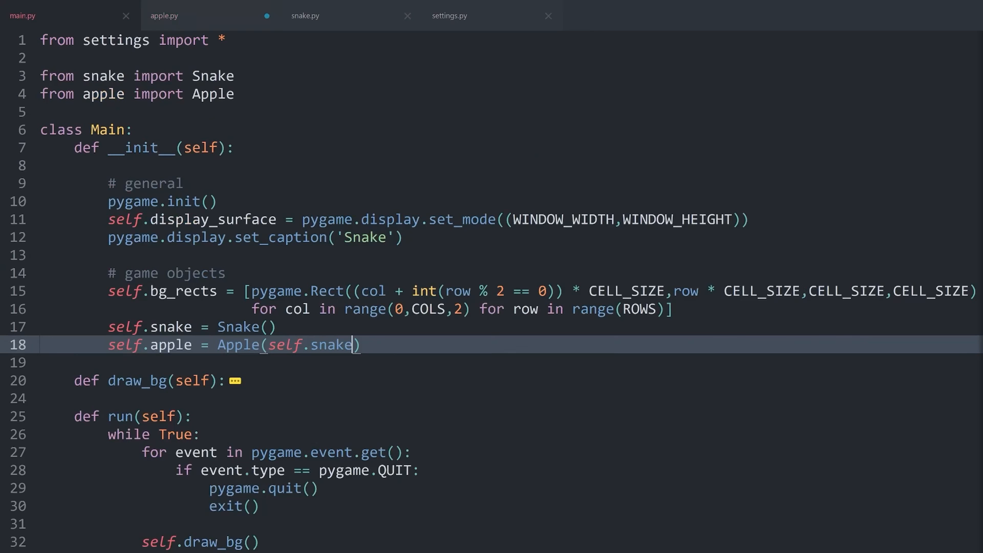
- Run main.py, then add print(len(available_pos)) below the comprehension in apple.py
key(F5)
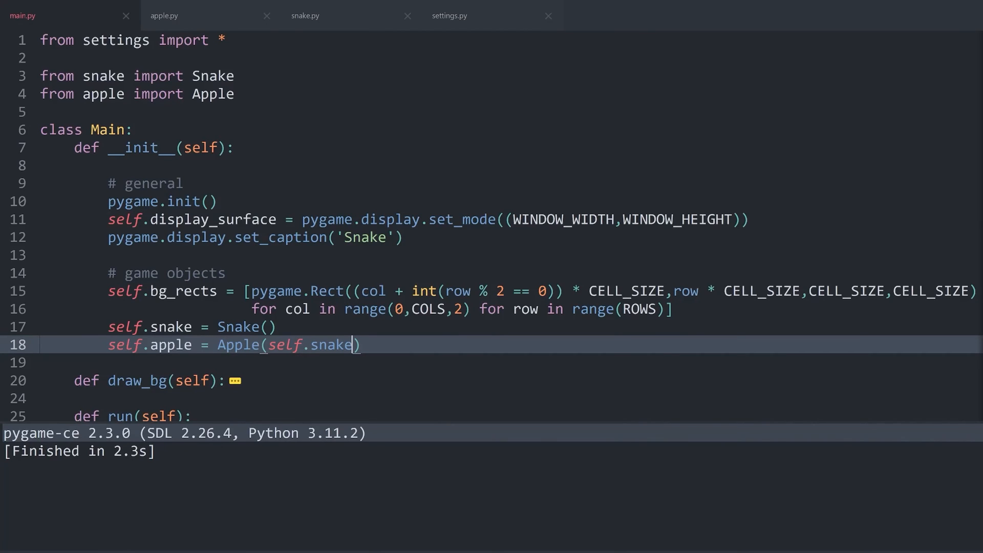
click(189, 16)
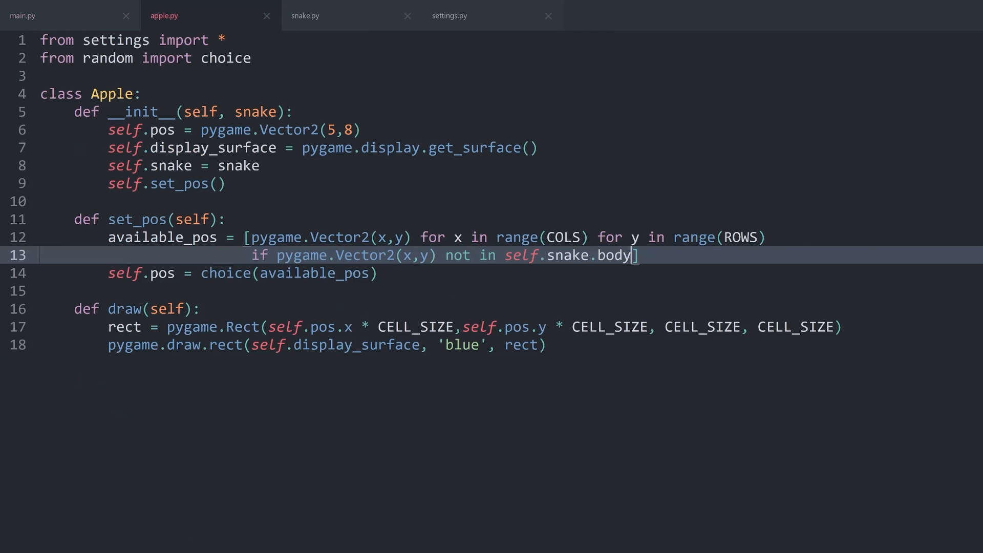
key(Enter)
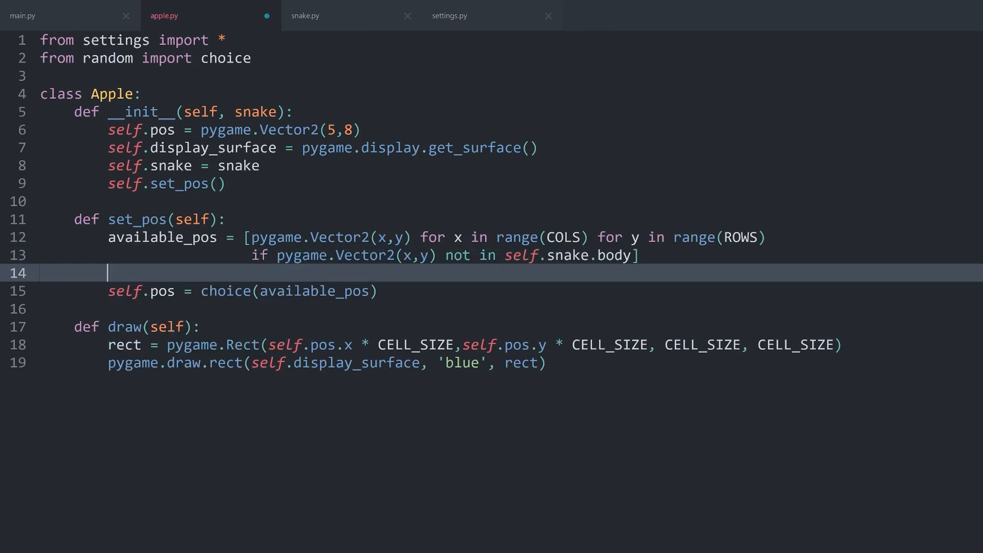
text(print(len(a))
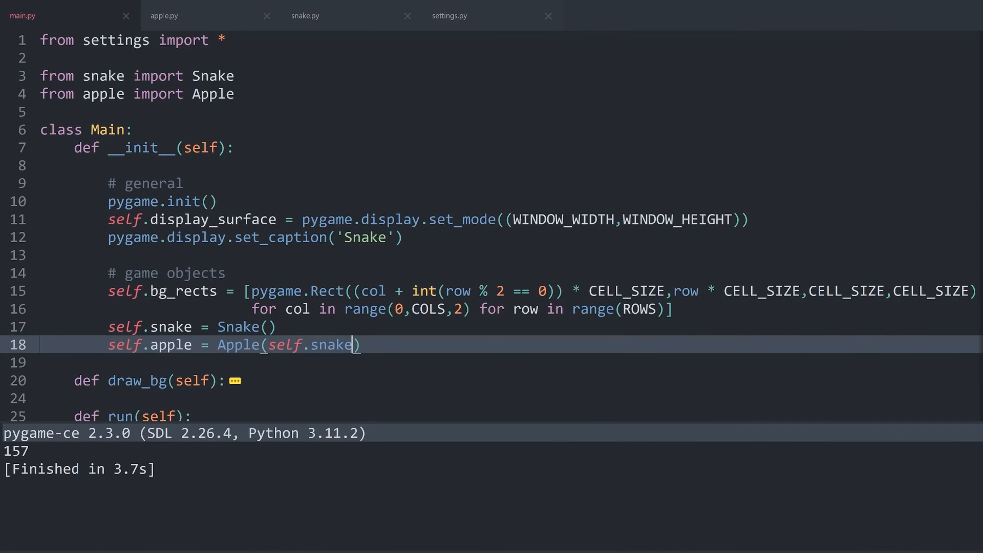
- Return to main.py and run the game, showing 160 available cells and the blue apple
click(164, 15)
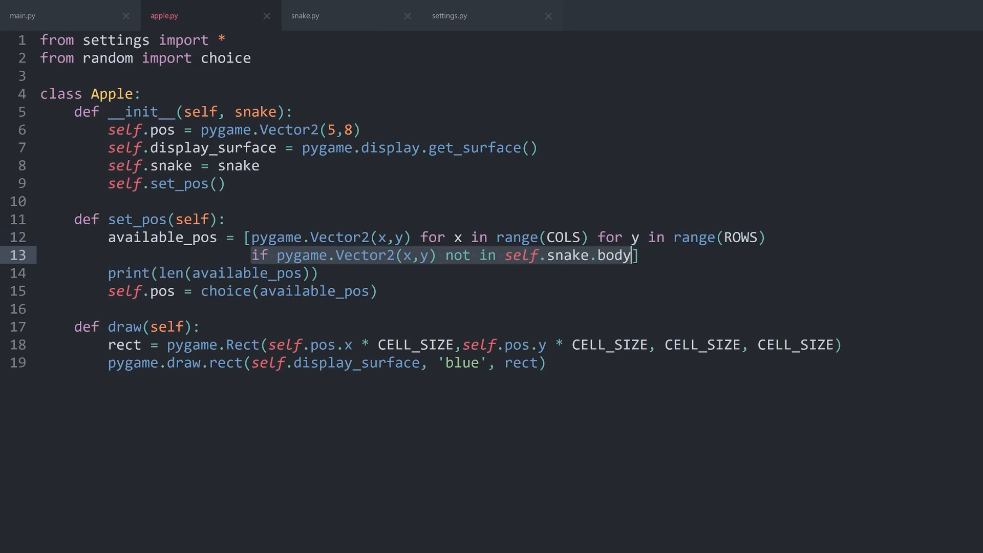
click(38, 15)
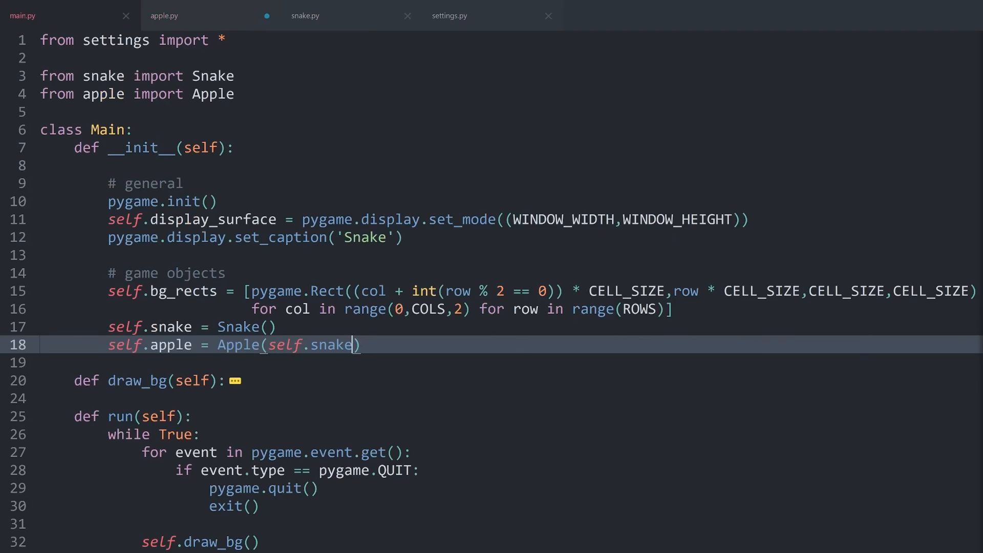
key(f5)
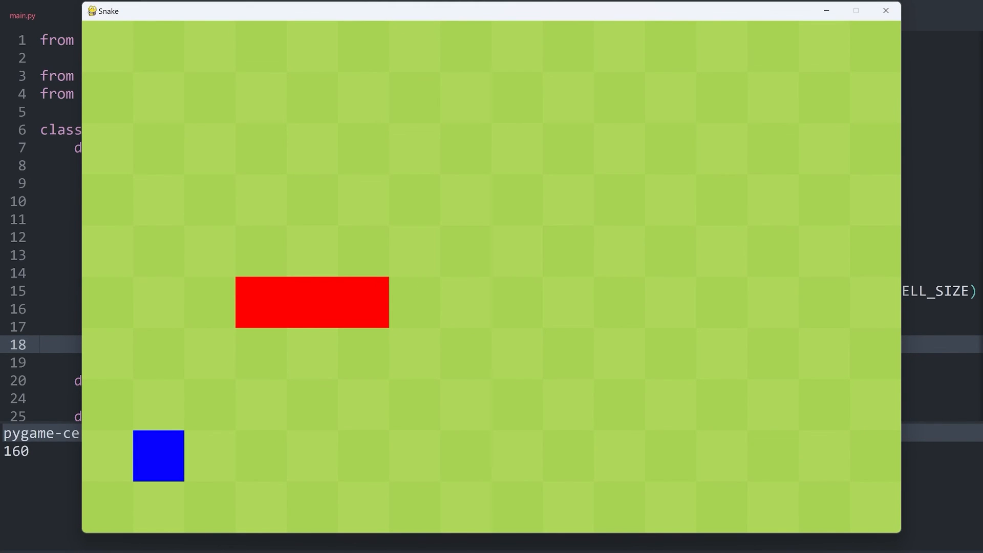